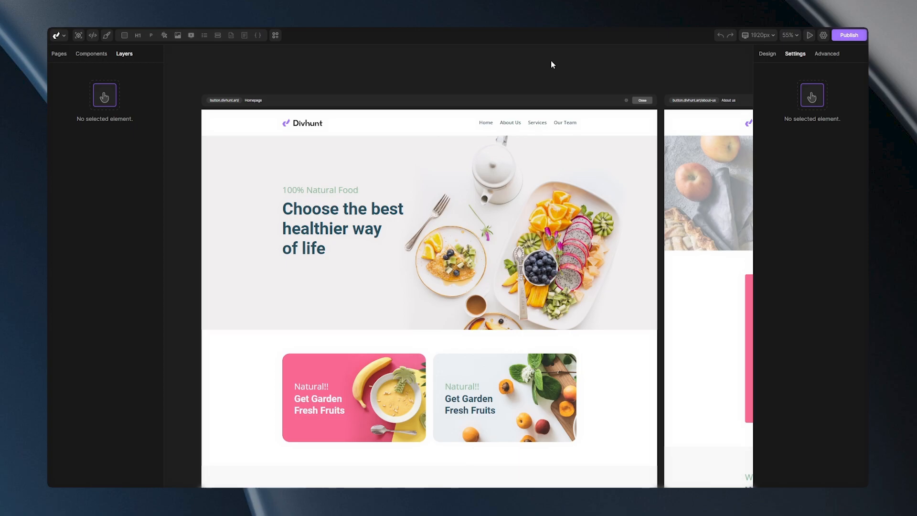
mouse_move(412, 79)
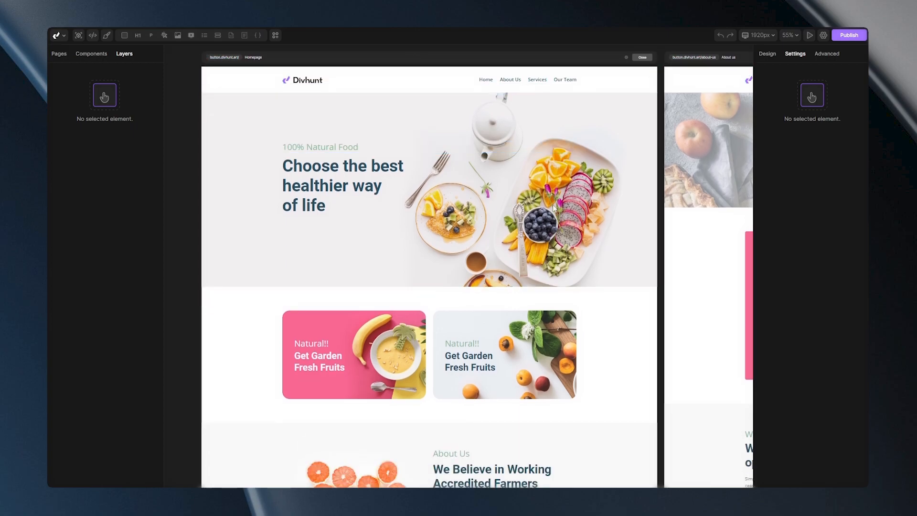
Insert a Link Button element below the hero Heading 1 and select it.
scroll(down, 3)
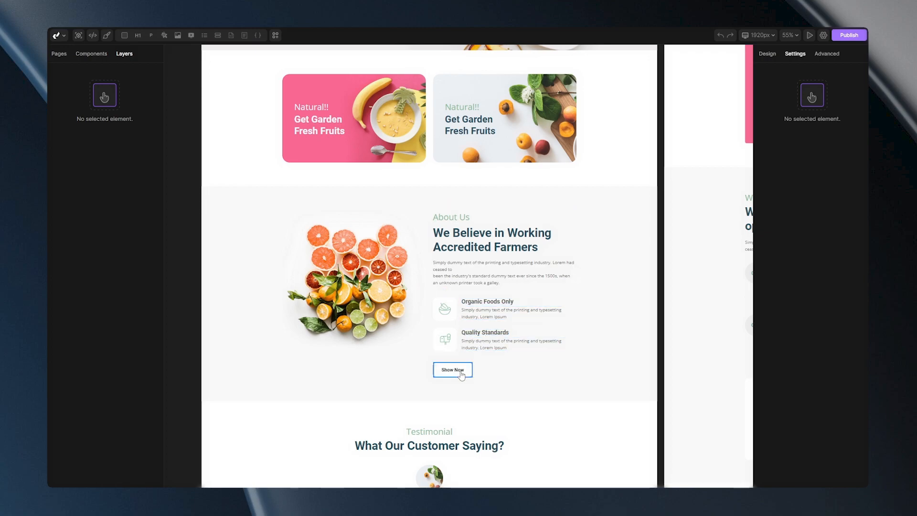
click(350, 280)
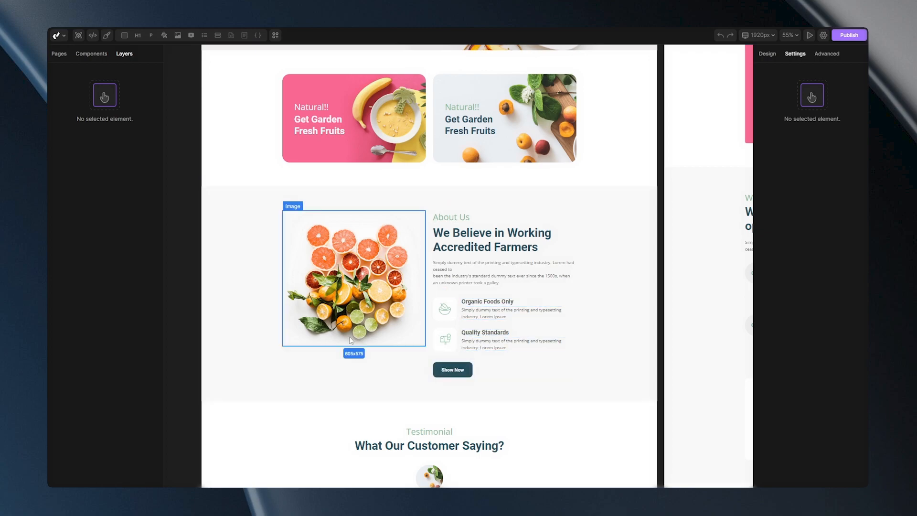
mouse_move(368, 252)
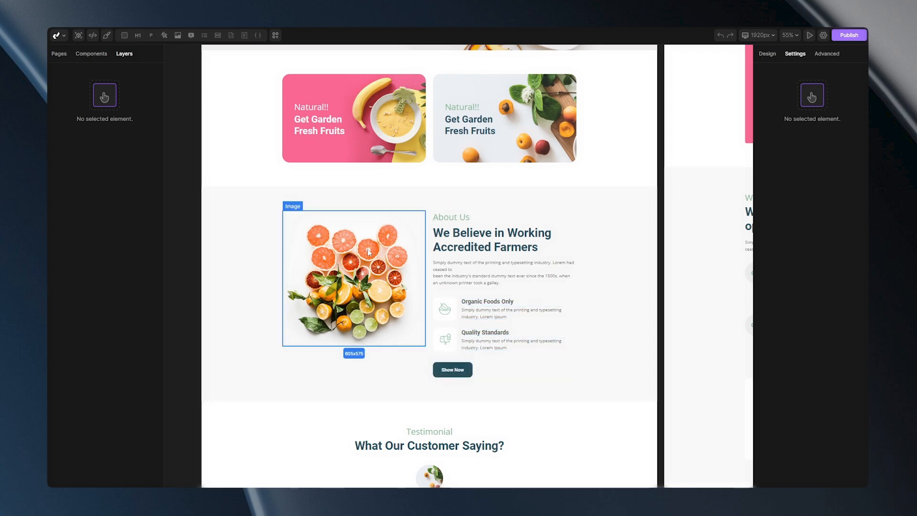
scroll(down, 3)
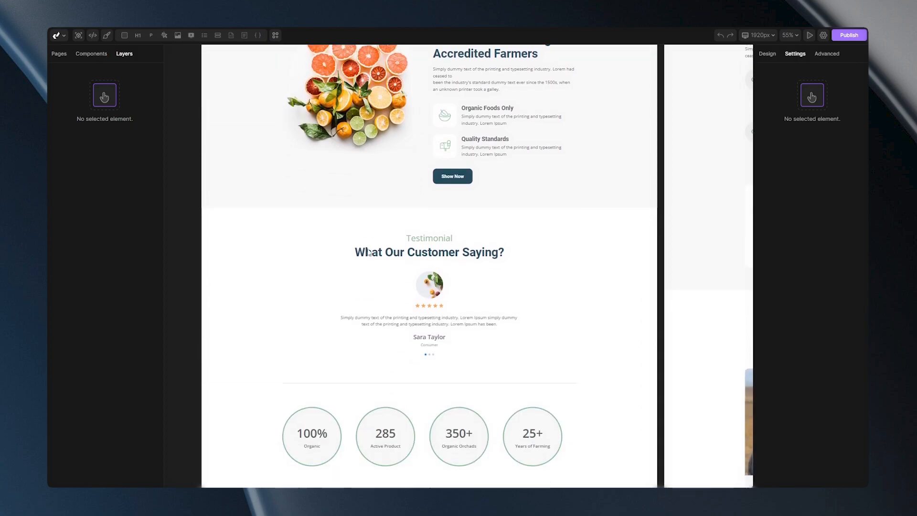
scroll(down, 3)
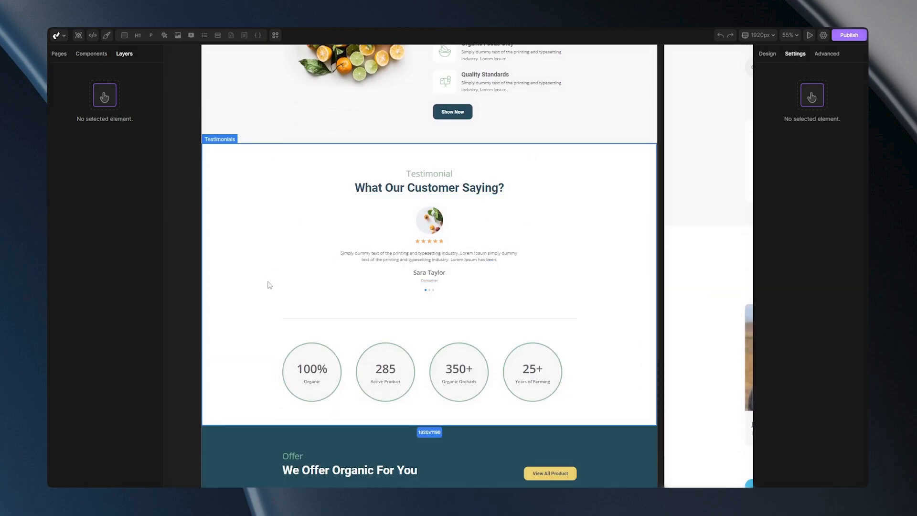
mouse_move(250, 318)
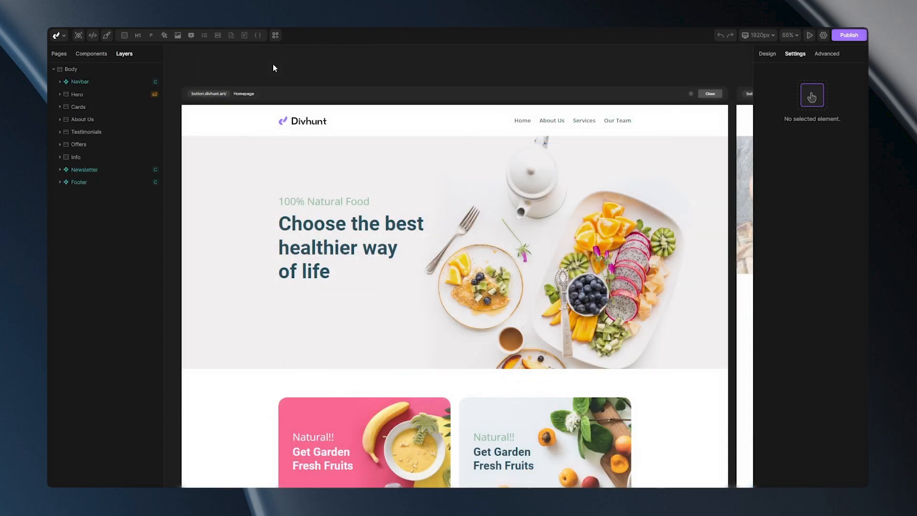
mouse_move(267, 77)
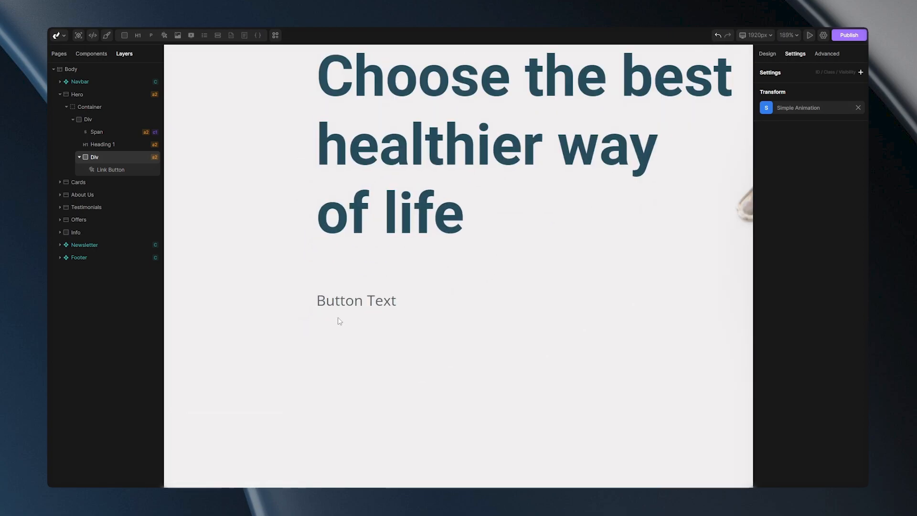
click(356, 300)
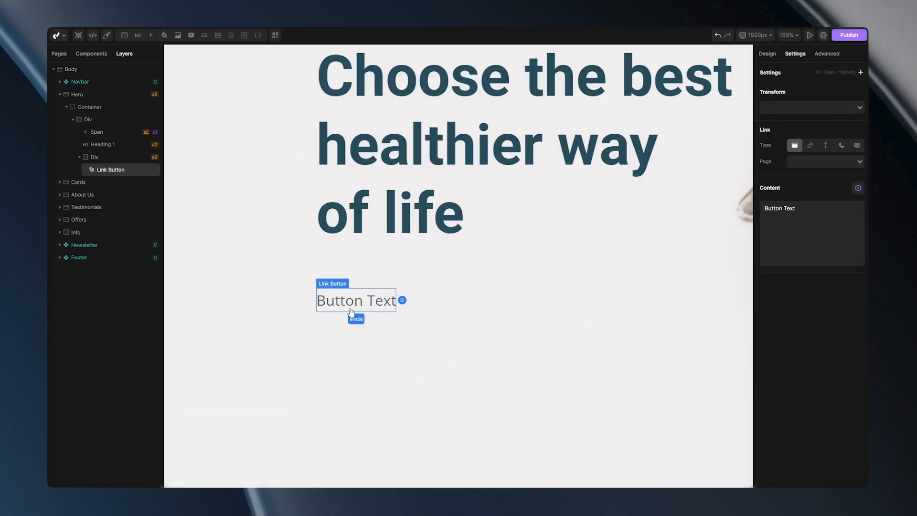
mouse_move(394, 352)
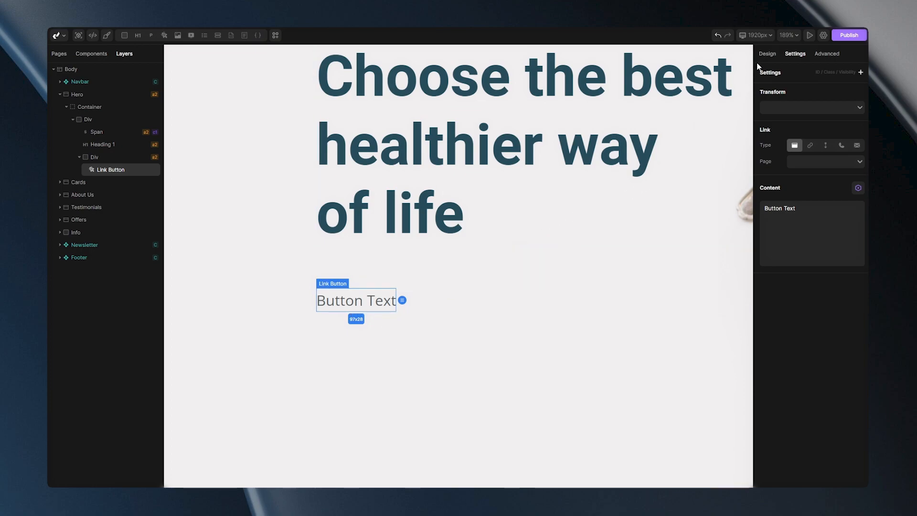
Give the button a yellow background colour from the swatches.
click(768, 54)
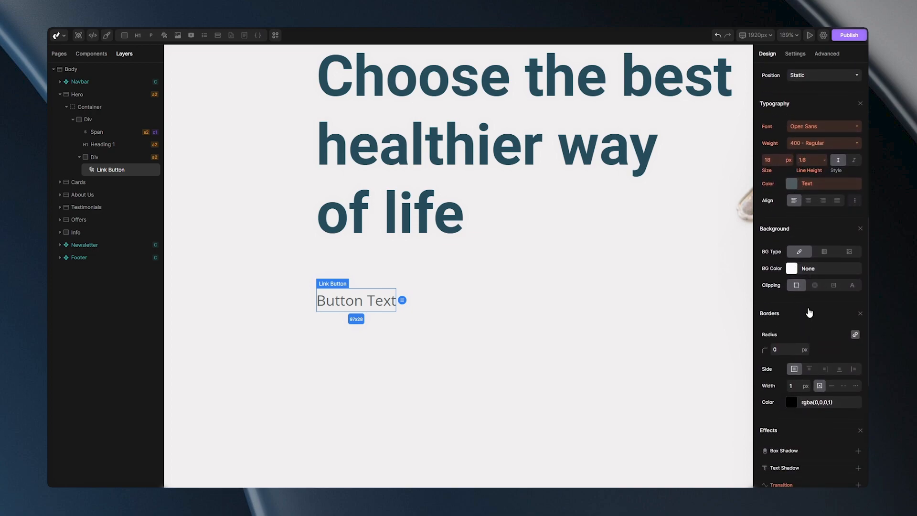
click(791, 268)
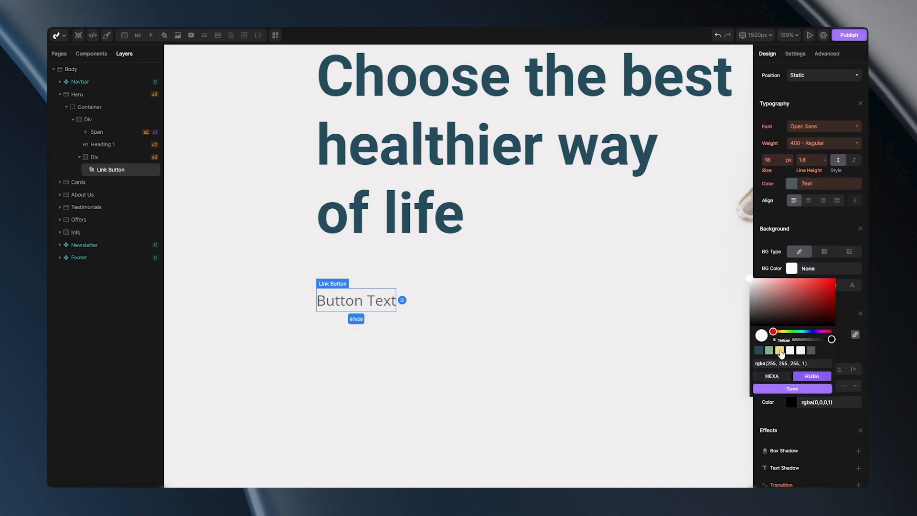
click(779, 351)
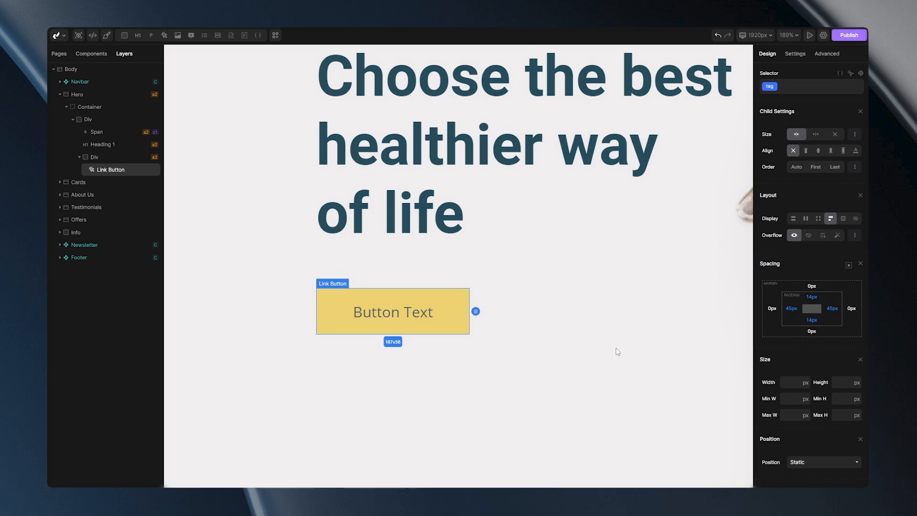
Pad the button 14 px vertically, 45 px horizontally and round its corners to 15 px.
scroll(down, 3)
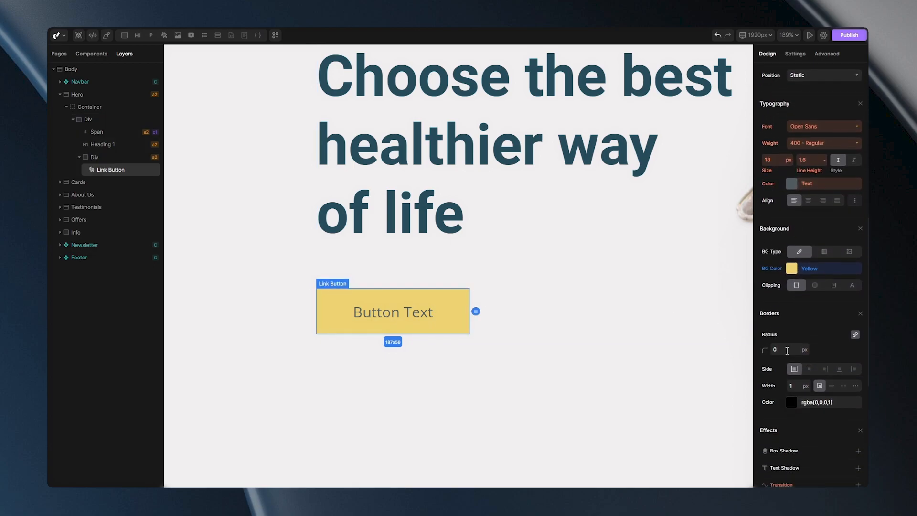
text(15)
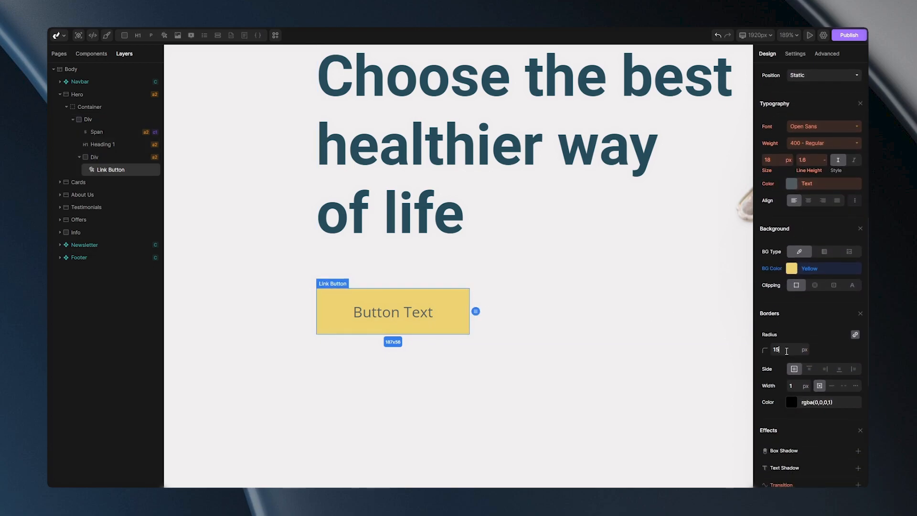
click(88, 157)
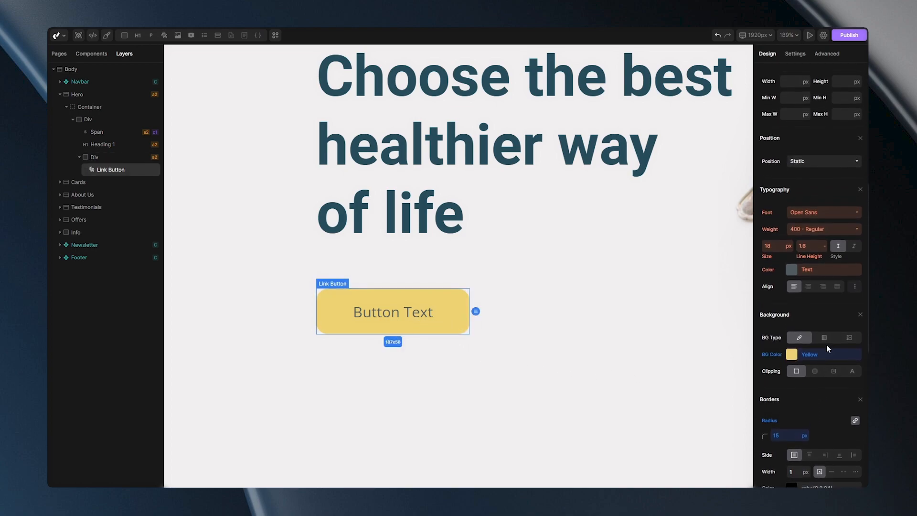
Make the button label black at 22 px and review the font weight choices.
click(790, 269)
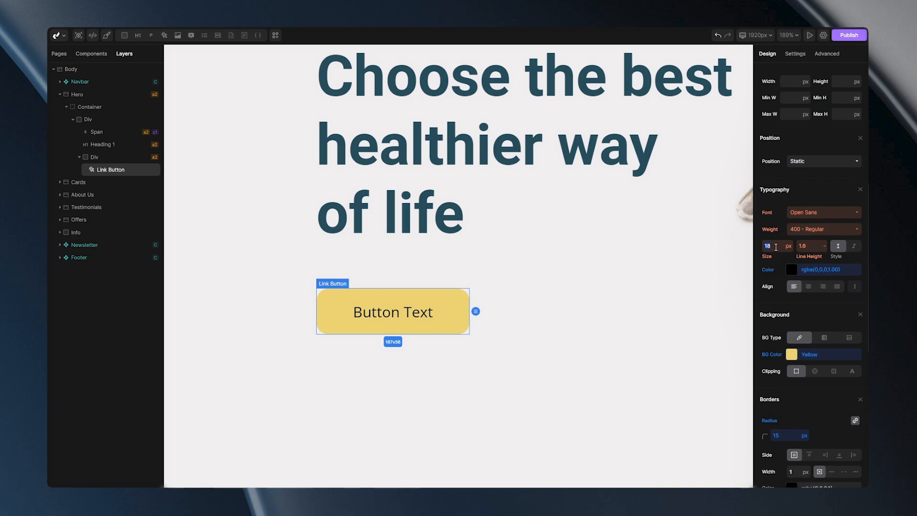
text(22)
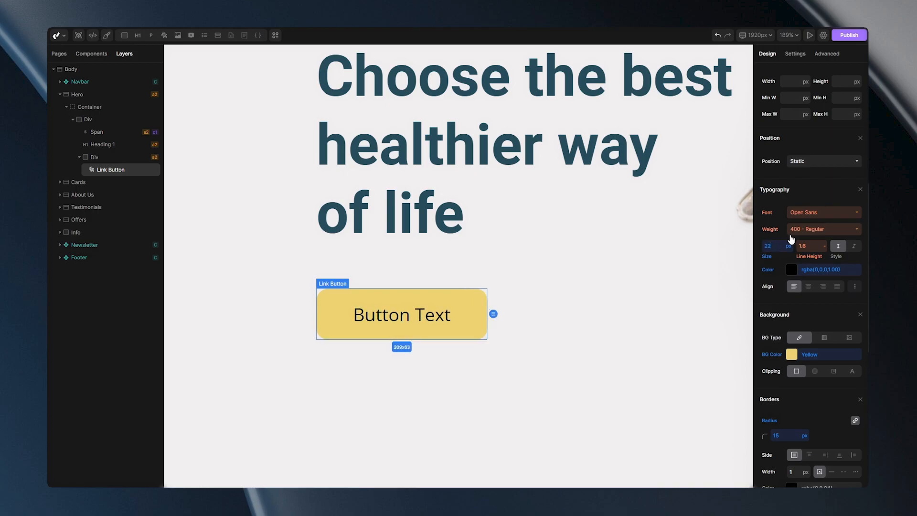
click(824, 229)
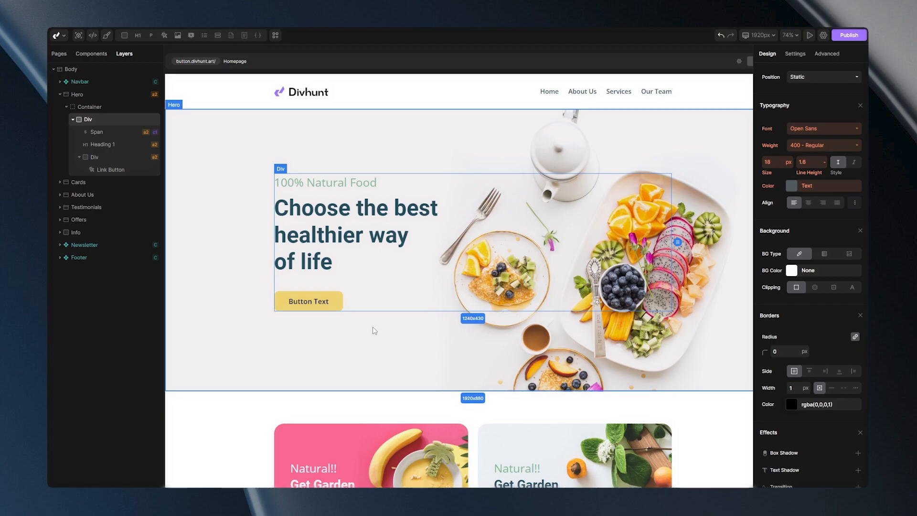
mouse_move(370, 333)
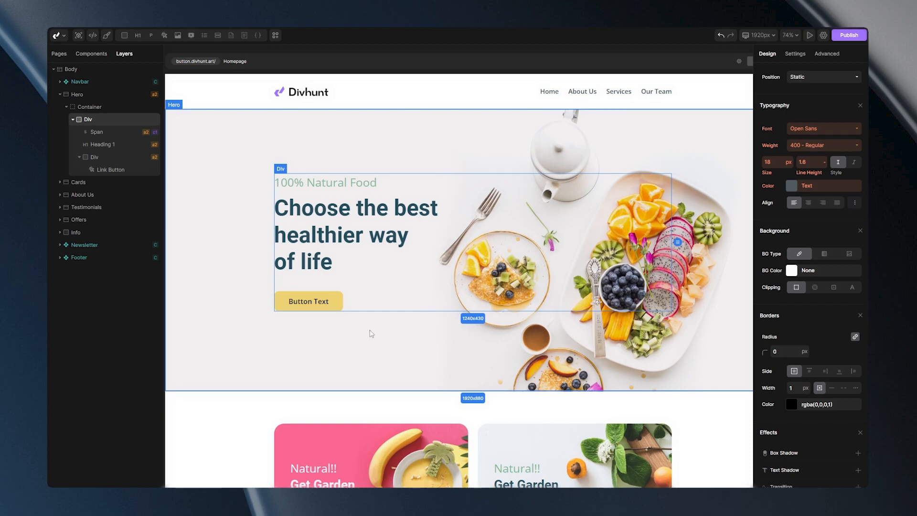
Change the hero button's label content to 'About Us'.
click(307, 301)
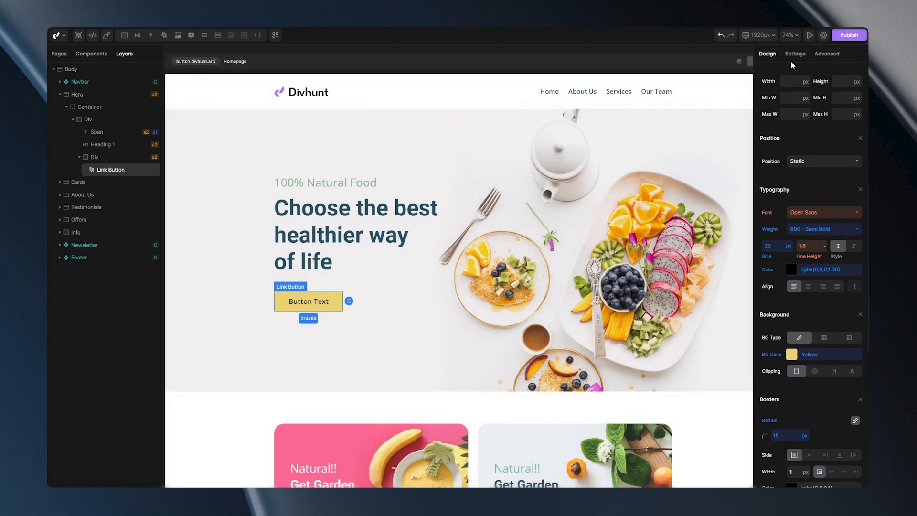
click(795, 53)
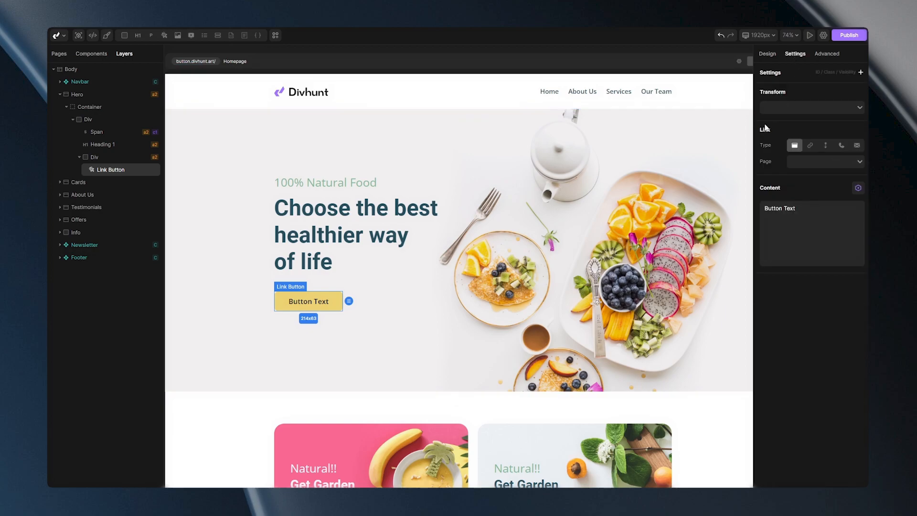
click(794, 146)
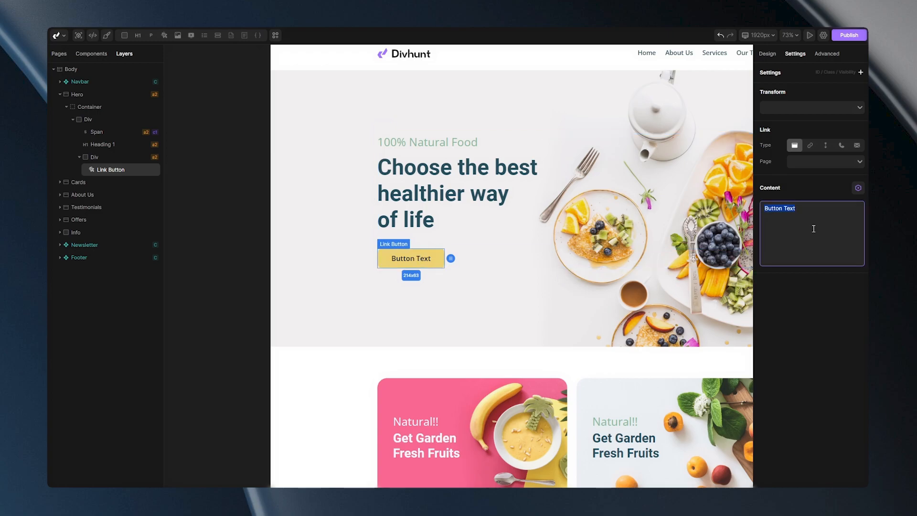
text(About Us)
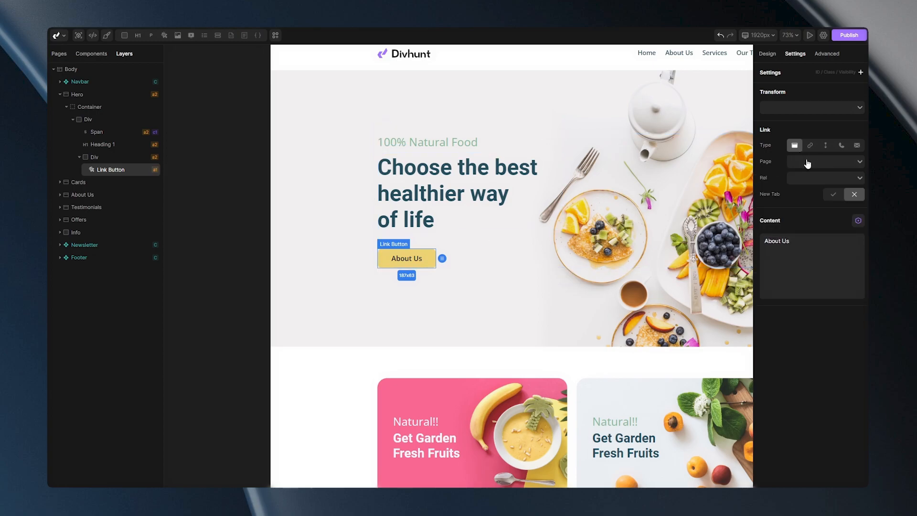
Link the button to the About Us page via a Page-type link.
click(825, 162)
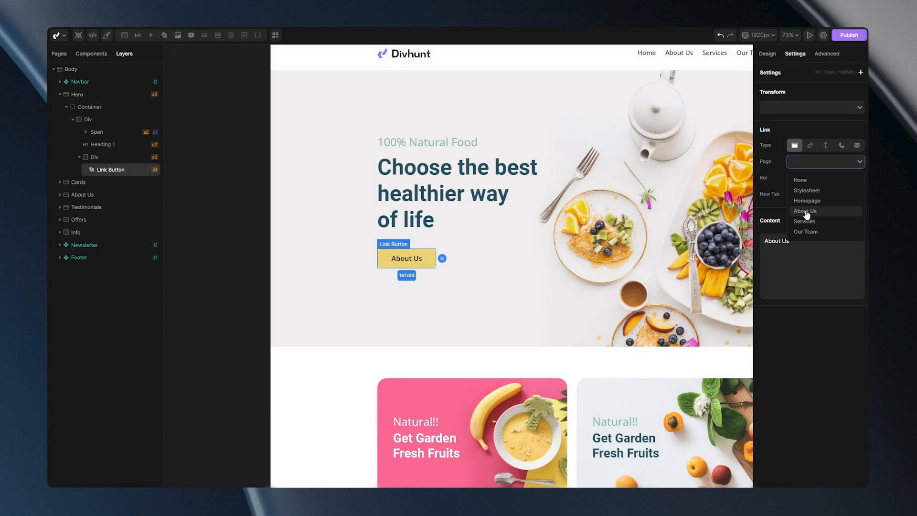
click(804, 210)
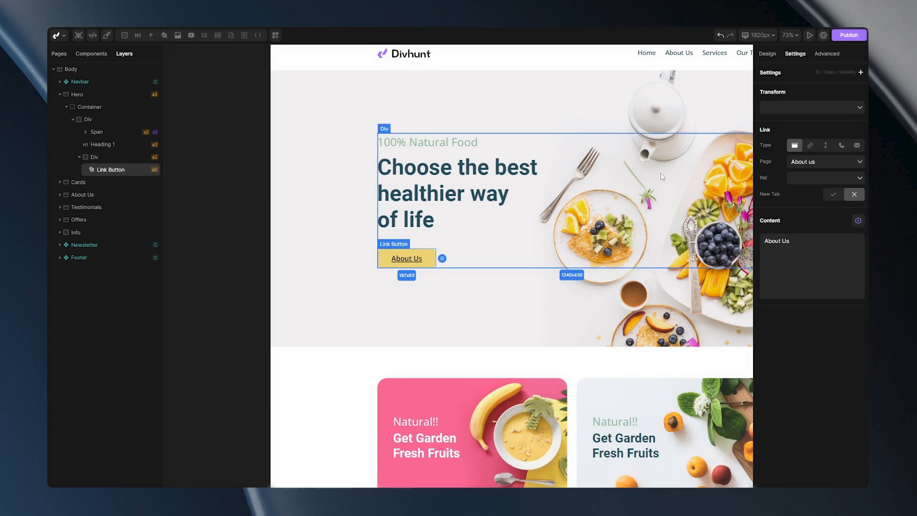
mouse_move(609, 214)
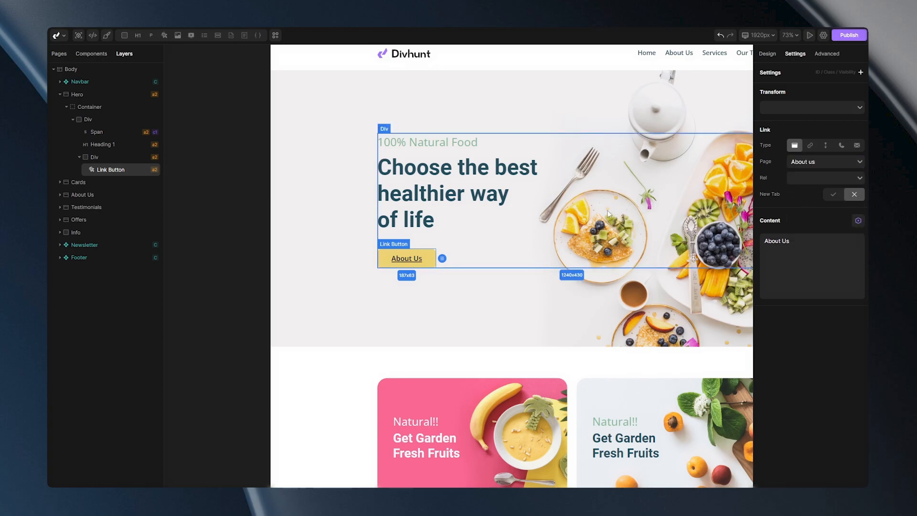
click(407, 258)
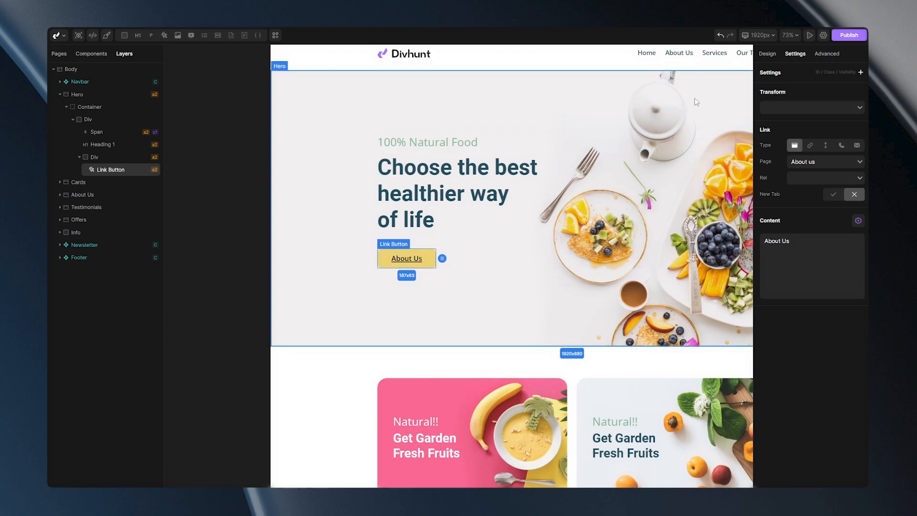
Set the button's text Decoration to none so the label loses its underline.
click(768, 54)
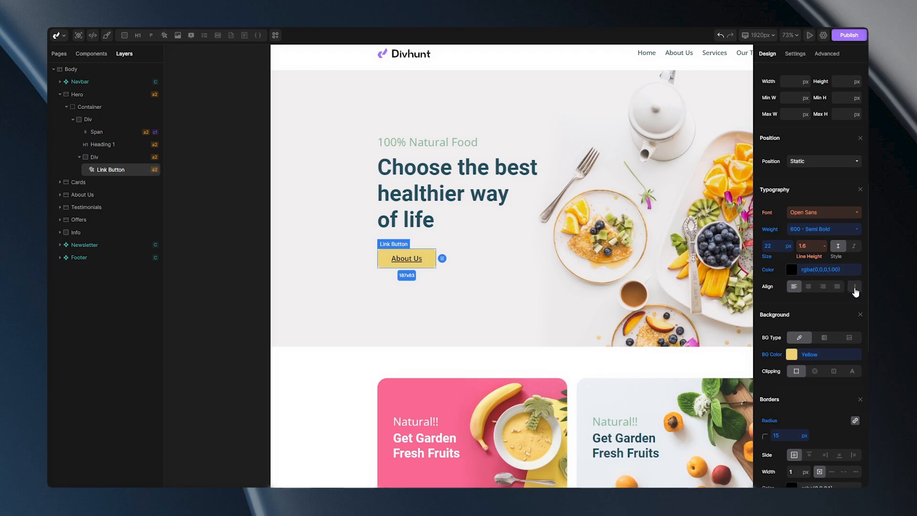
click(855, 287)
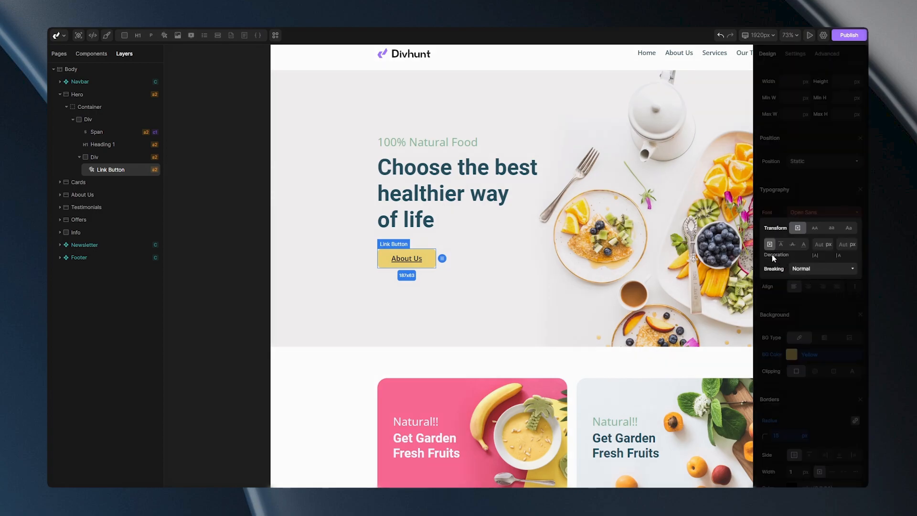
click(768, 244)
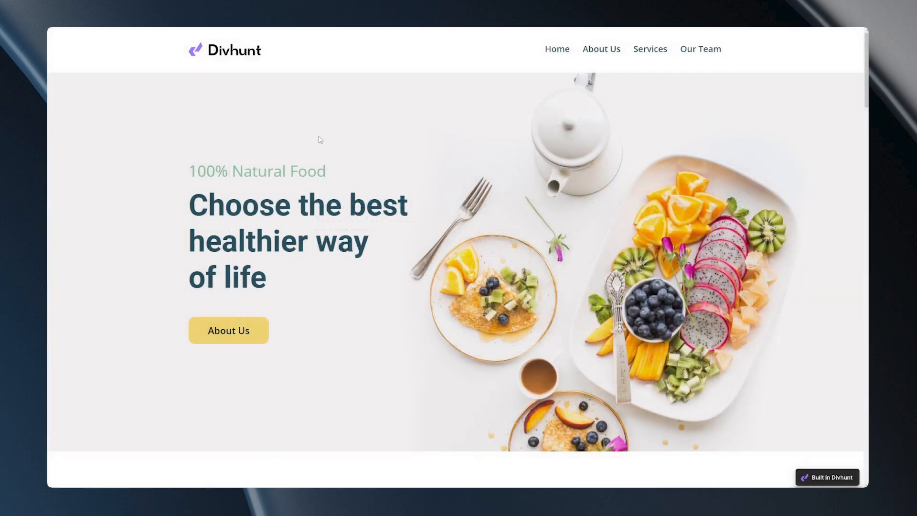
mouse_move(319, 321)
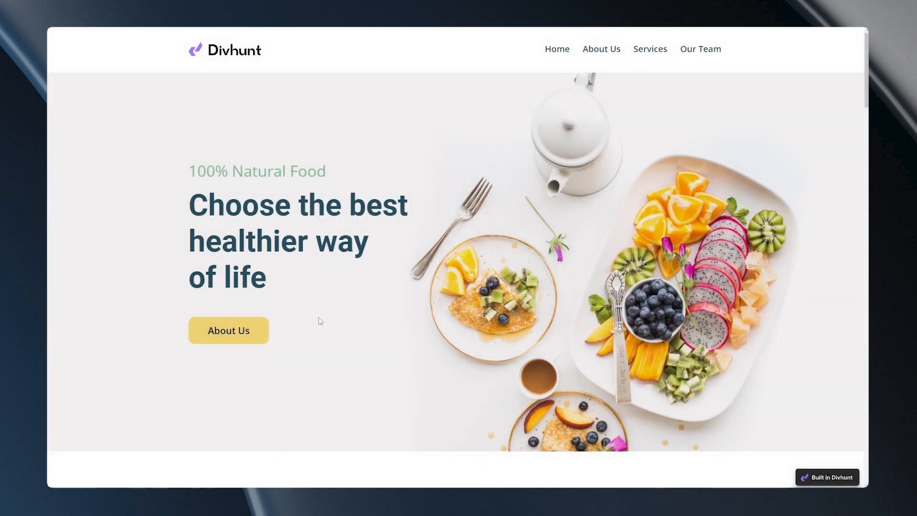
Follow the About Us button in live preview to confirm it reaches the About Us page.
click(228, 329)
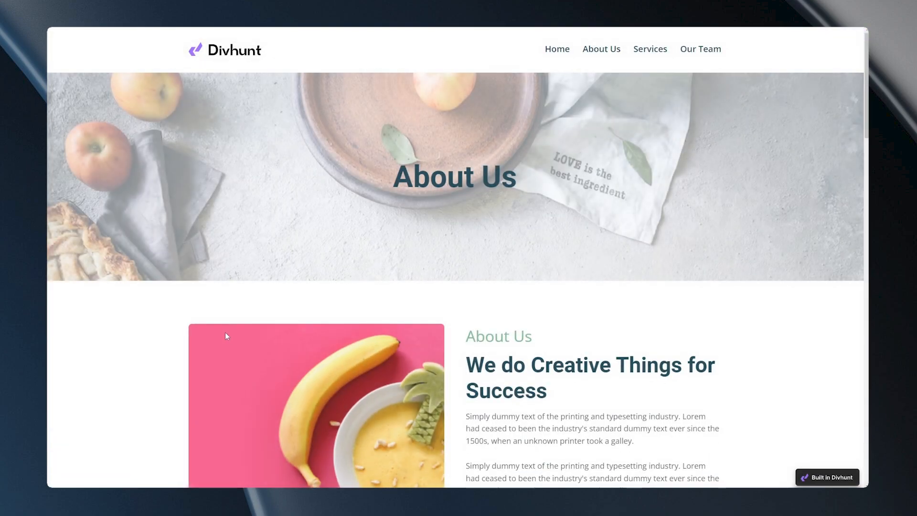
mouse_move(547, 153)
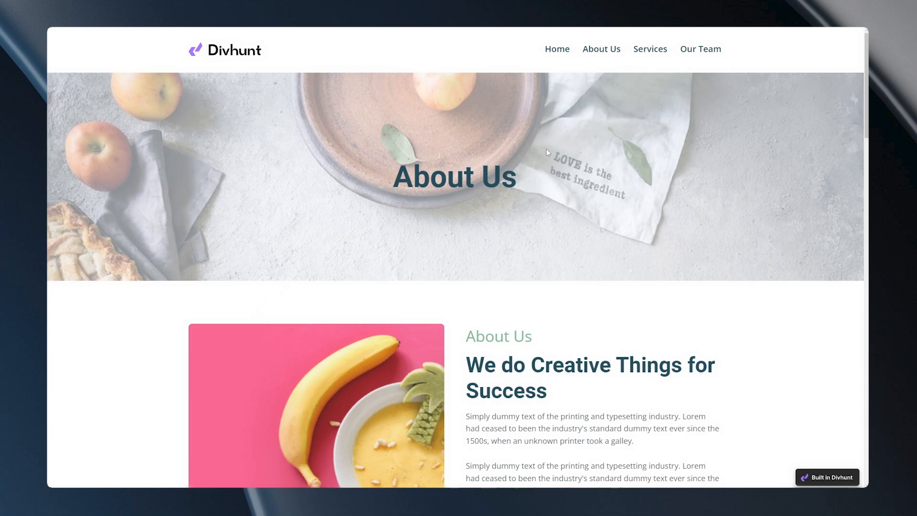
mouse_move(551, 155)
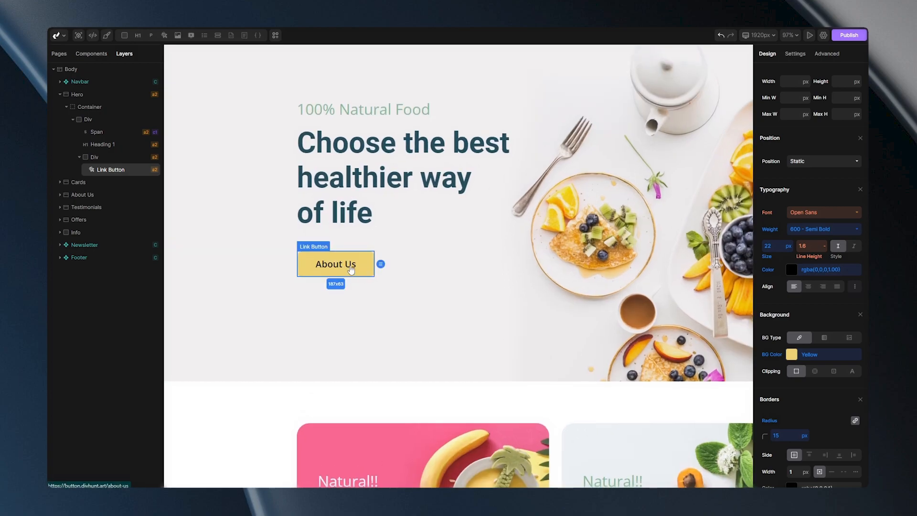
Add a second link button to the hero Div with a 40 px column gap.
click(93, 157)
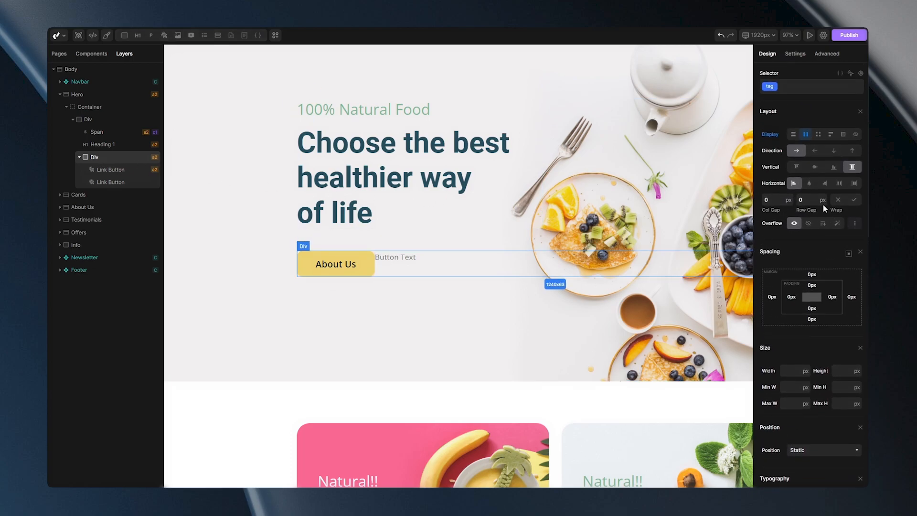
click(813, 167)
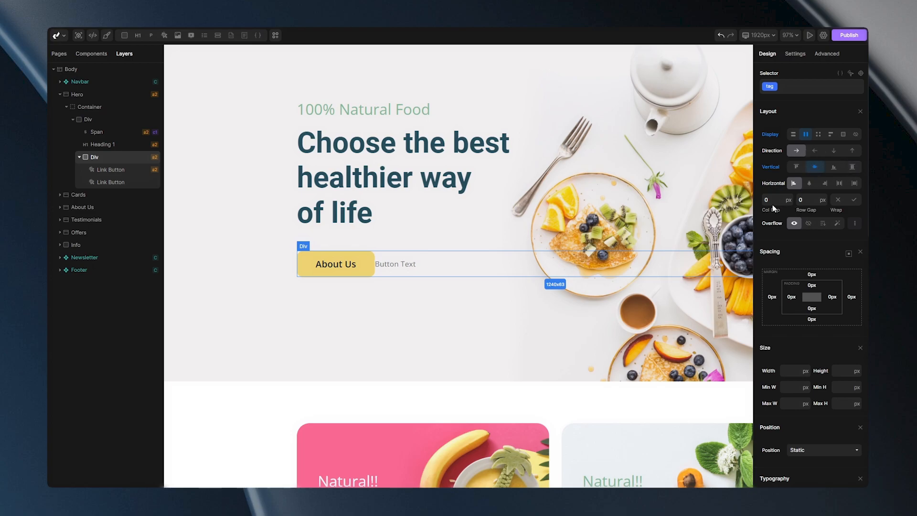
text(40)
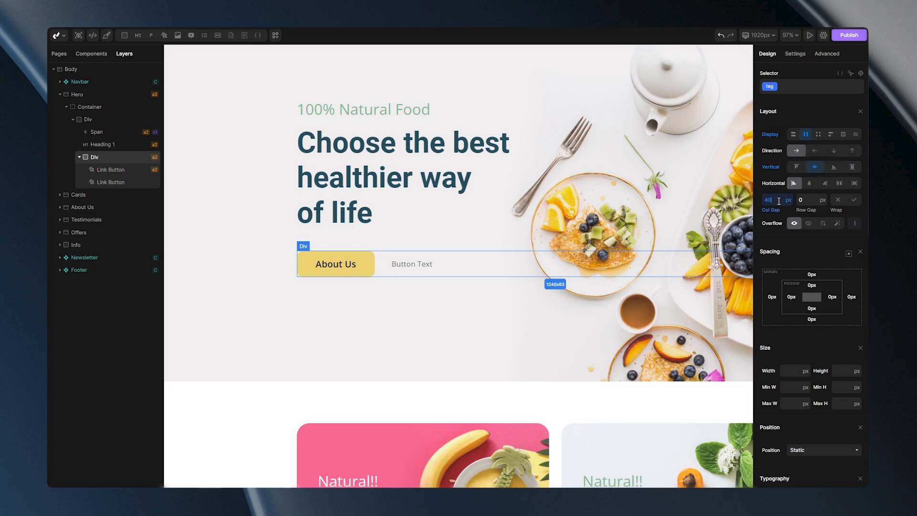
click(411, 264)
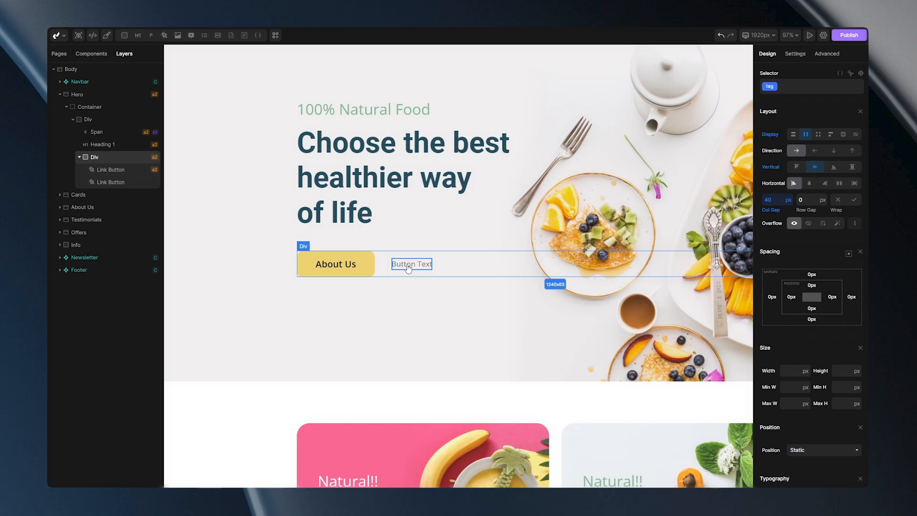
Style the second button's text black, 22 px and 600 Semi Bold.
click(411, 263)
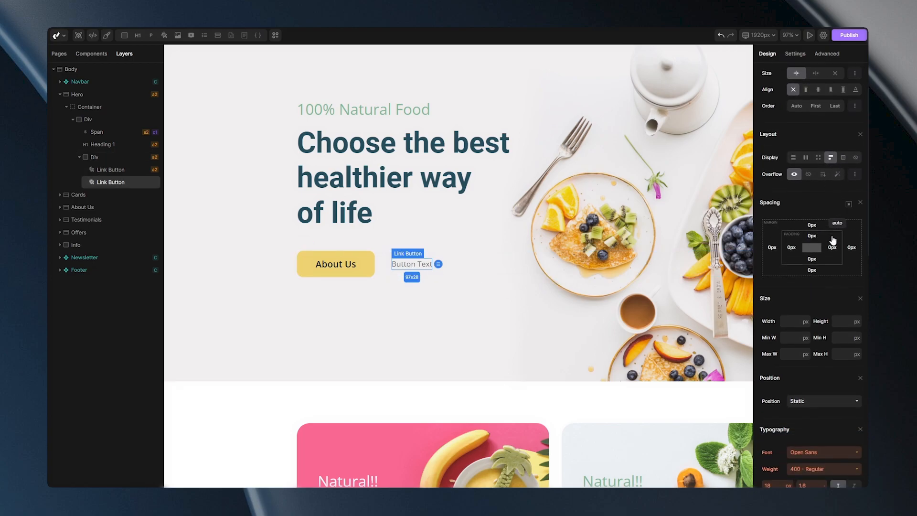
scroll(down, 3)
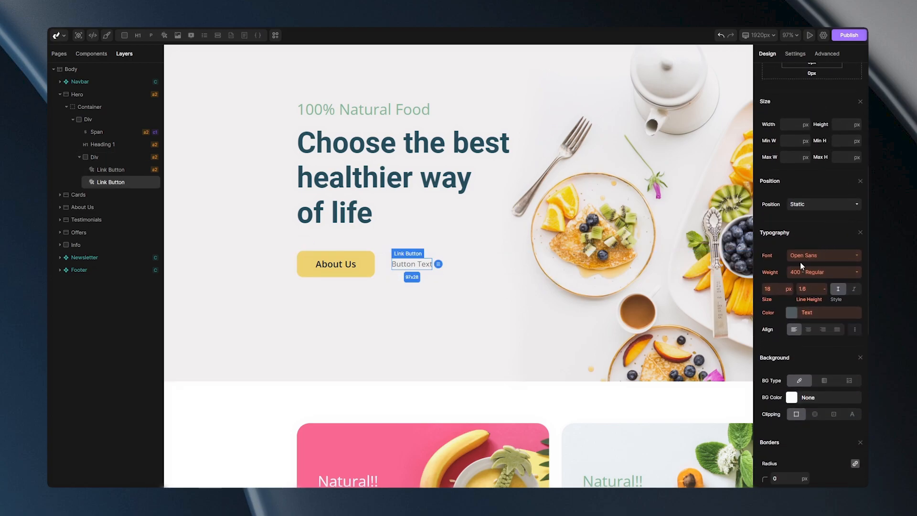
click(791, 312)
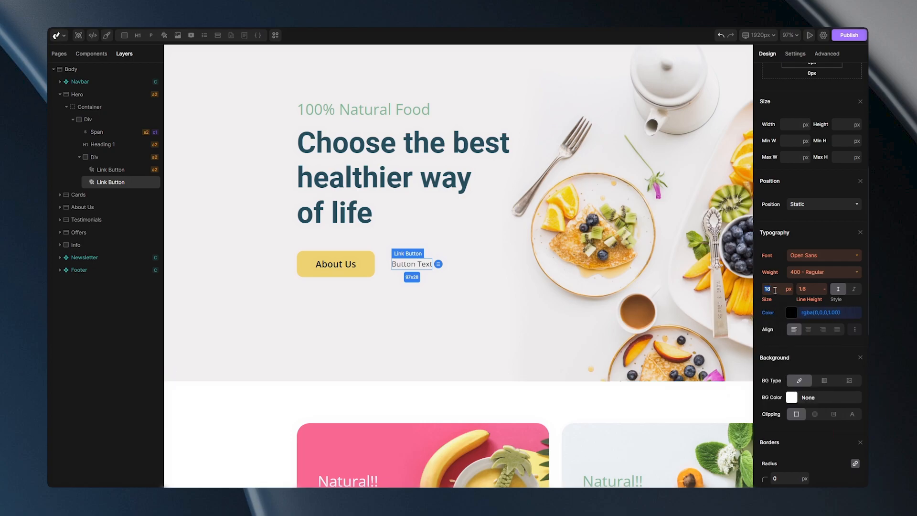
click(823, 271)
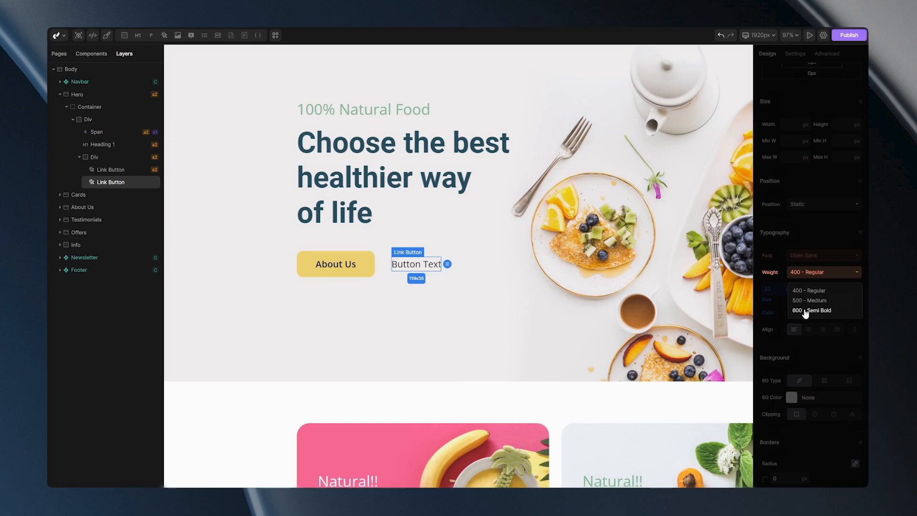
click(811, 310)
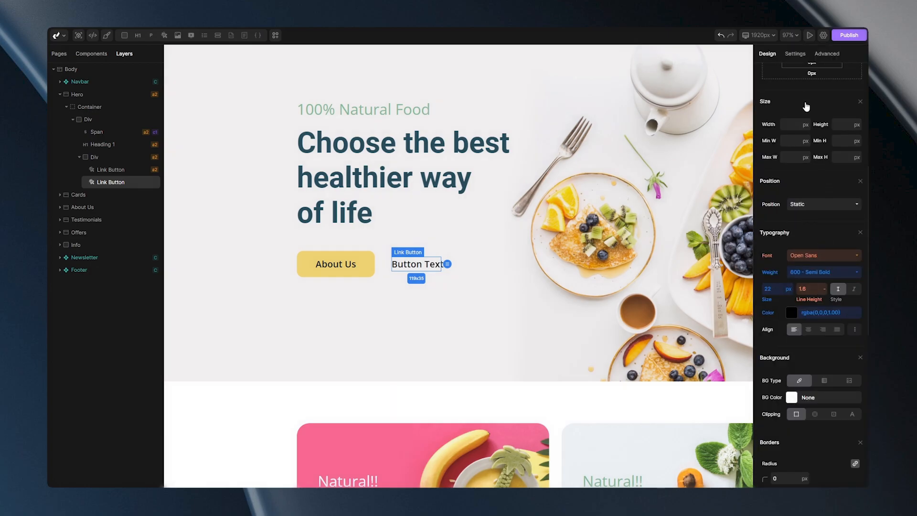
click(795, 54)
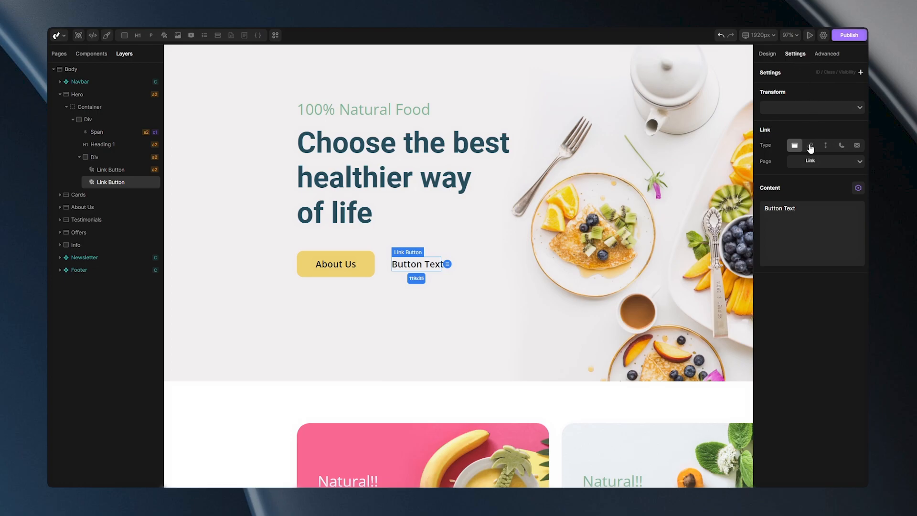
Switch the second button's link type to URL and start entering an address ('Amaz').
click(809, 145)
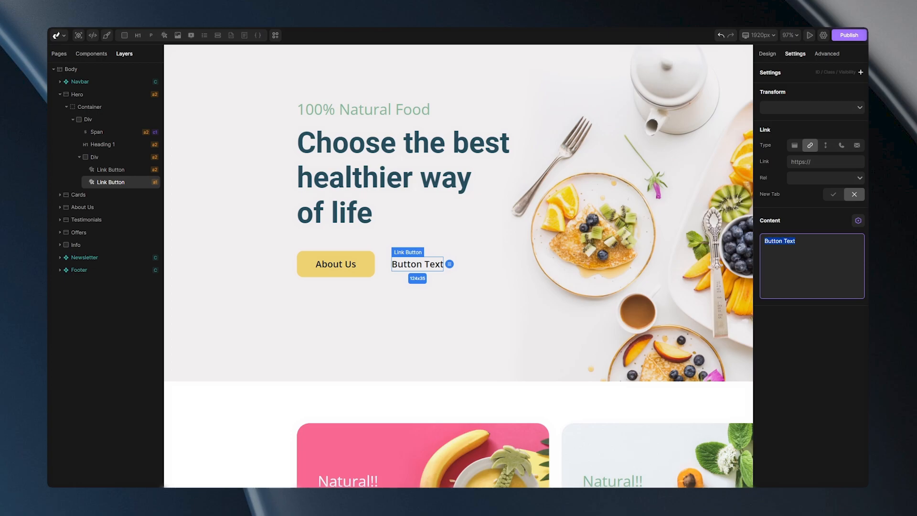
text(Amaz)
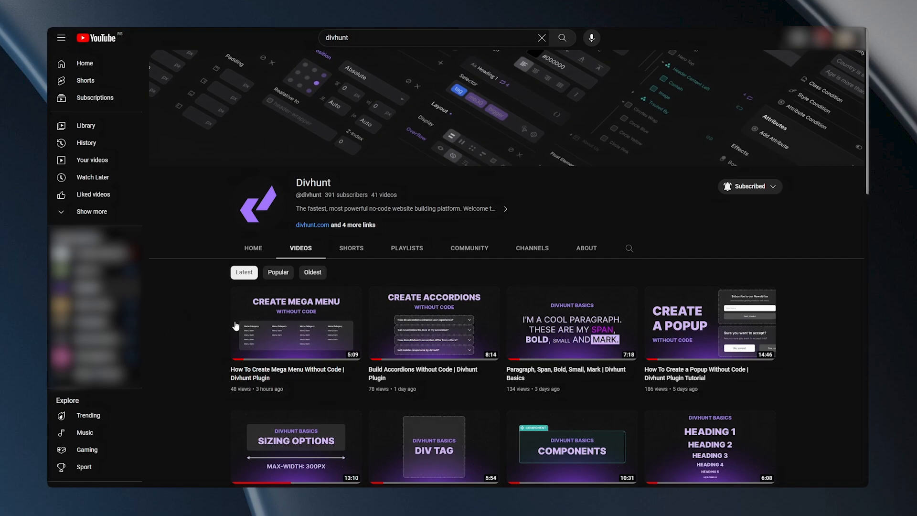
Open the 'How To Create Mega Menu Without Code' video and its player options to copy its link.
click(296, 335)
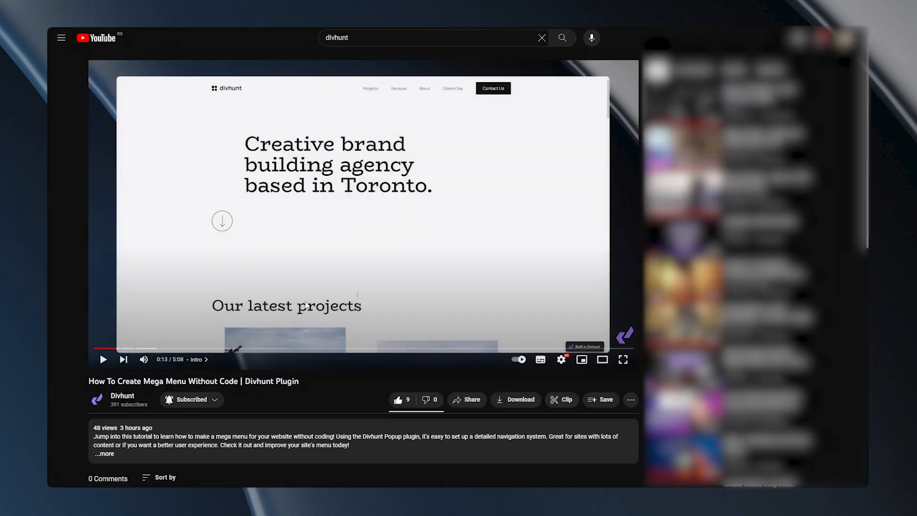
right_click(308, 304)
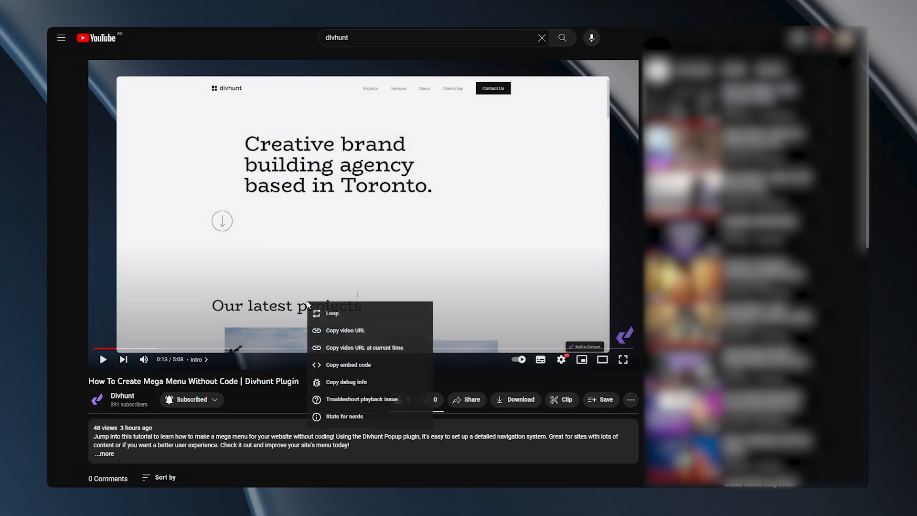
mouse_move(298, 304)
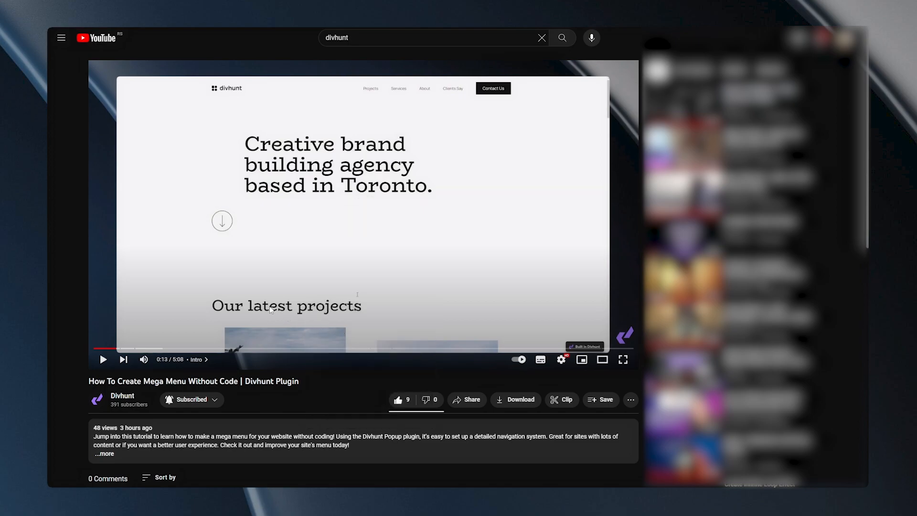
mouse_move(250, 304)
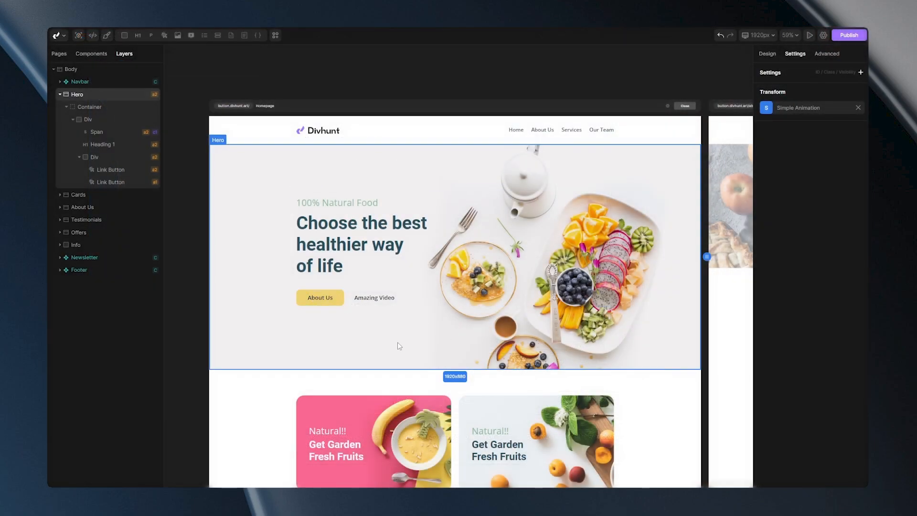
click(374, 298)
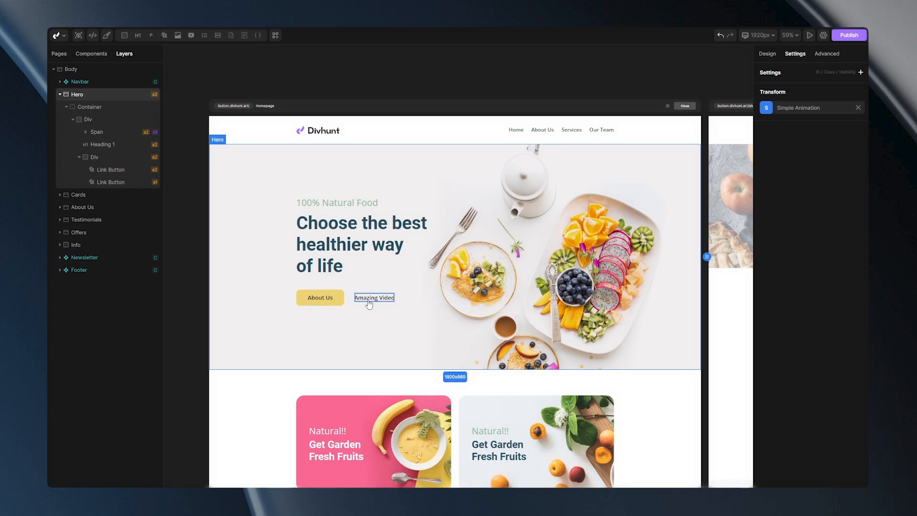
click(373, 298)
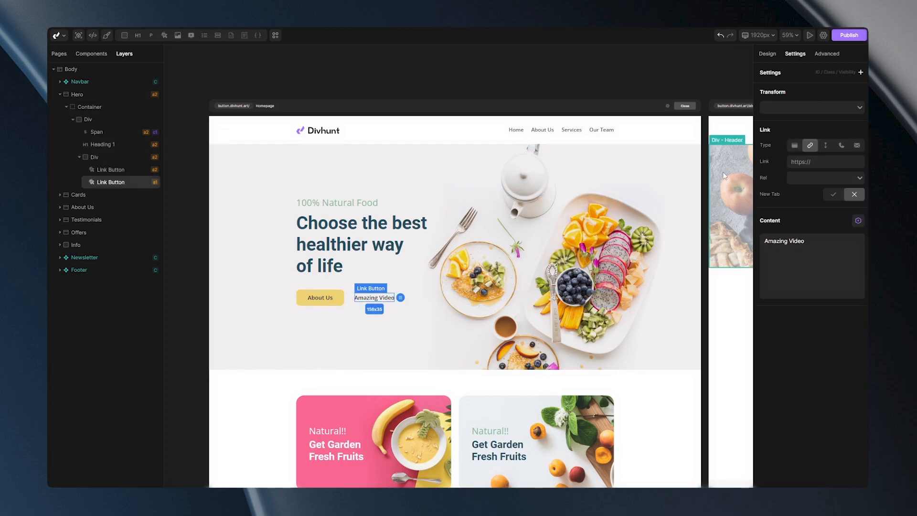
click(806, 161)
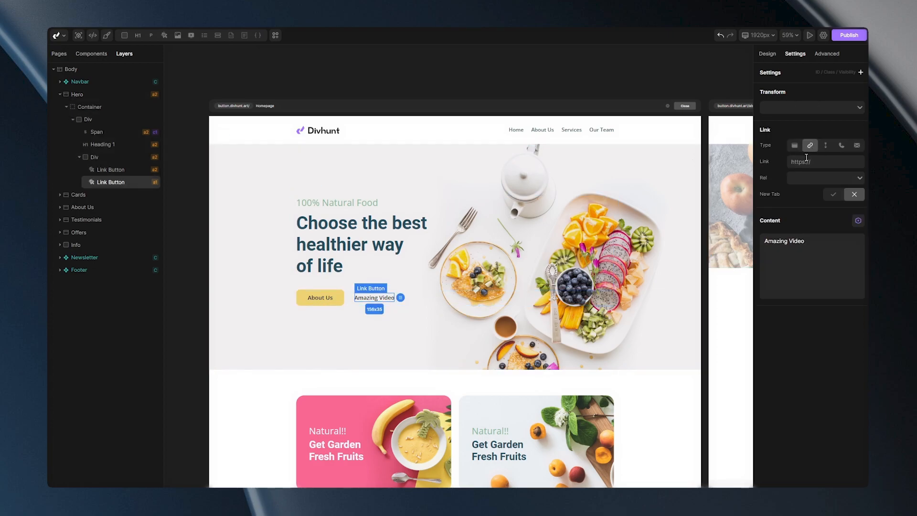
text(https://youtu.be/9viyFCuDDnA)
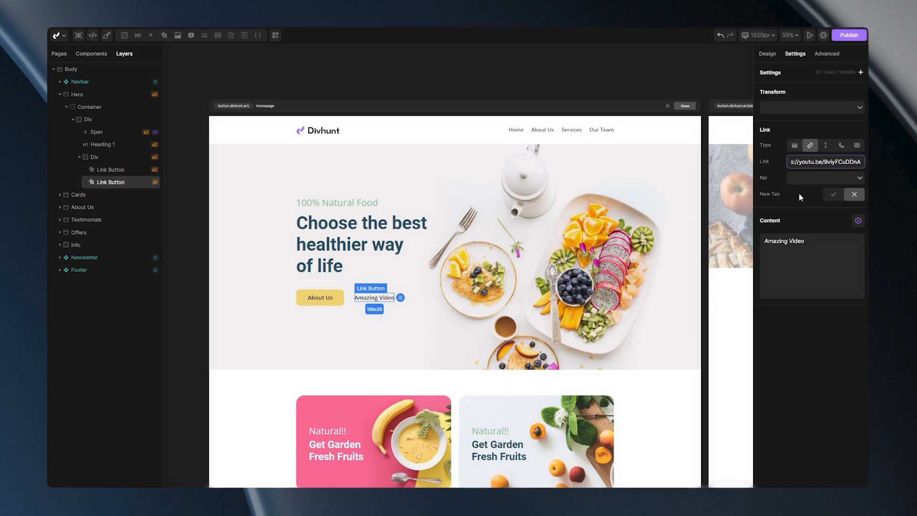
click(833, 195)
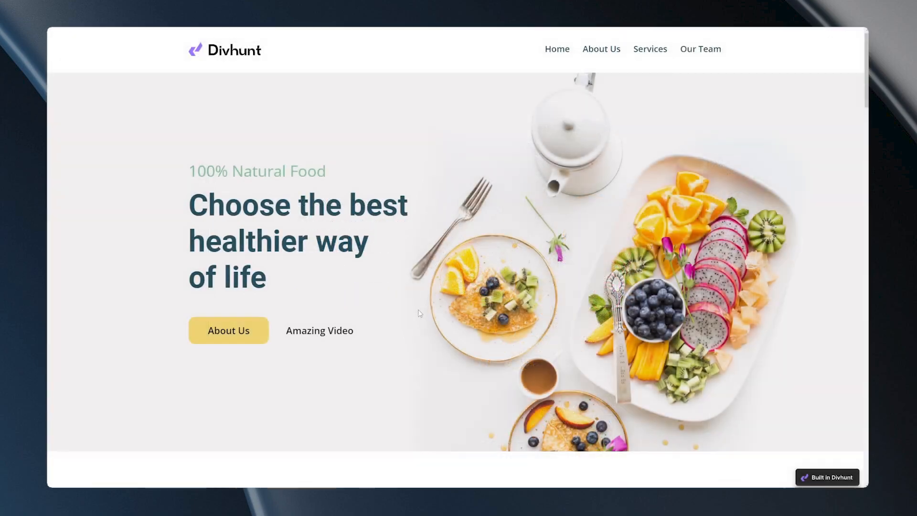
mouse_move(318, 336)
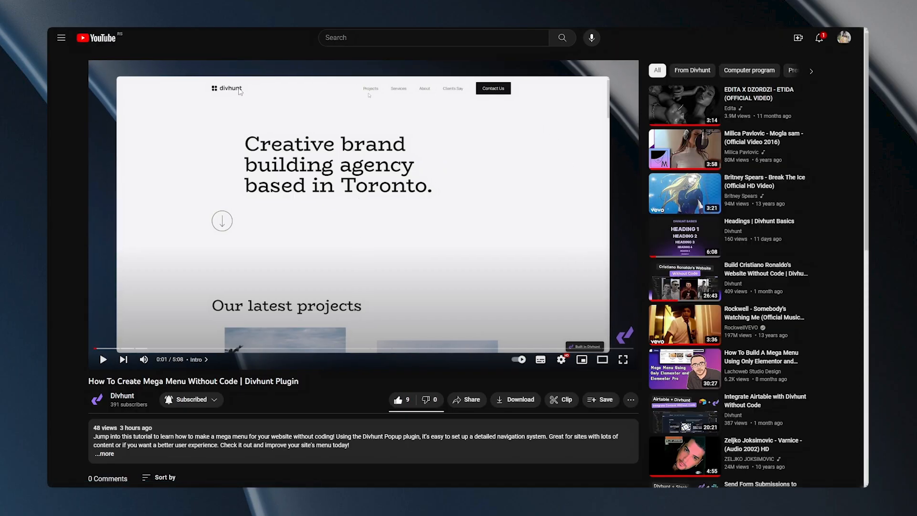
mouse_move(330, 352)
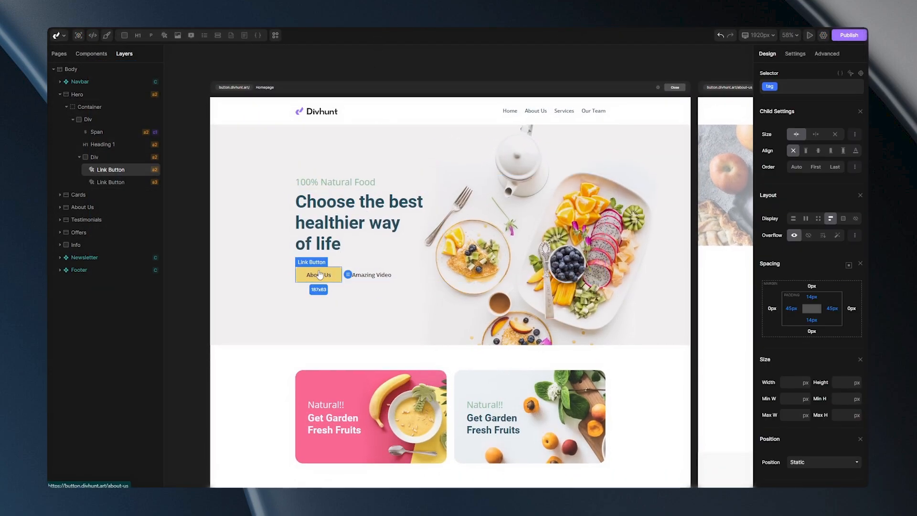
mouse_move(487, 242)
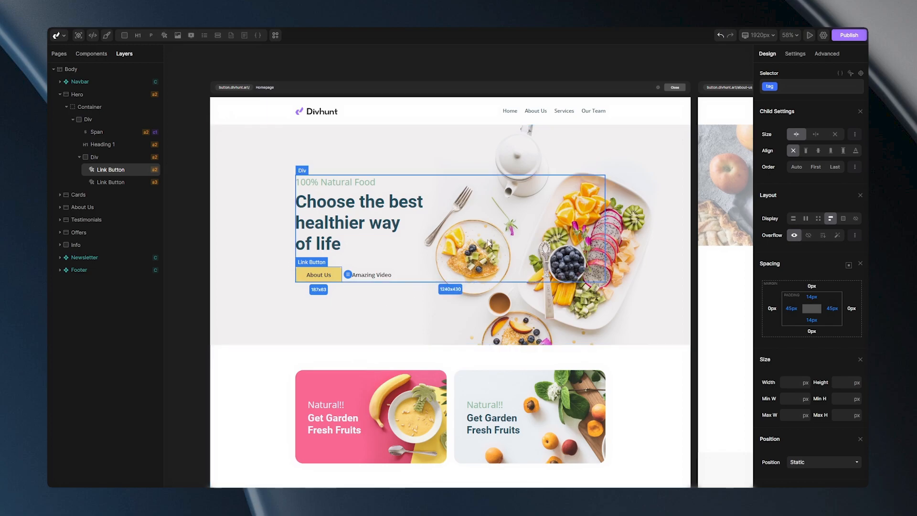
Rename the second hero button's label from Amazing Video to 'Testimonials'.
click(795, 54)
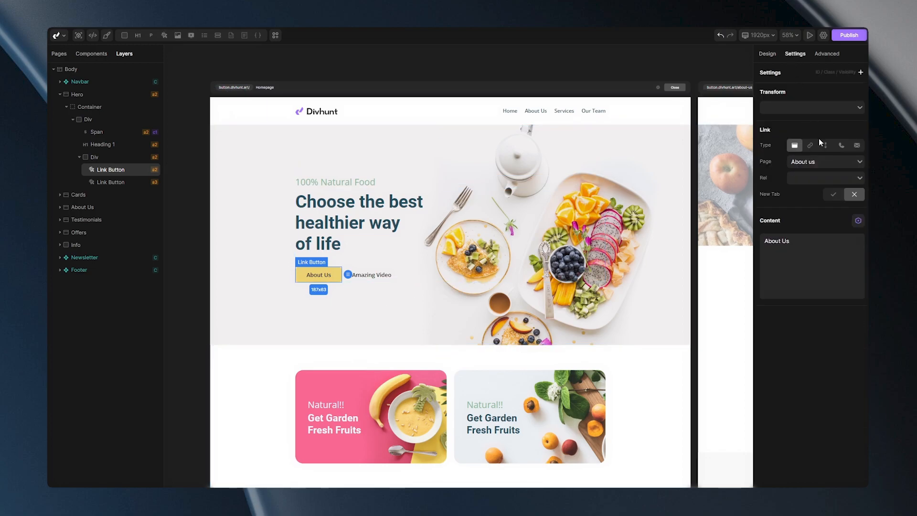
mouse_move(825, 145)
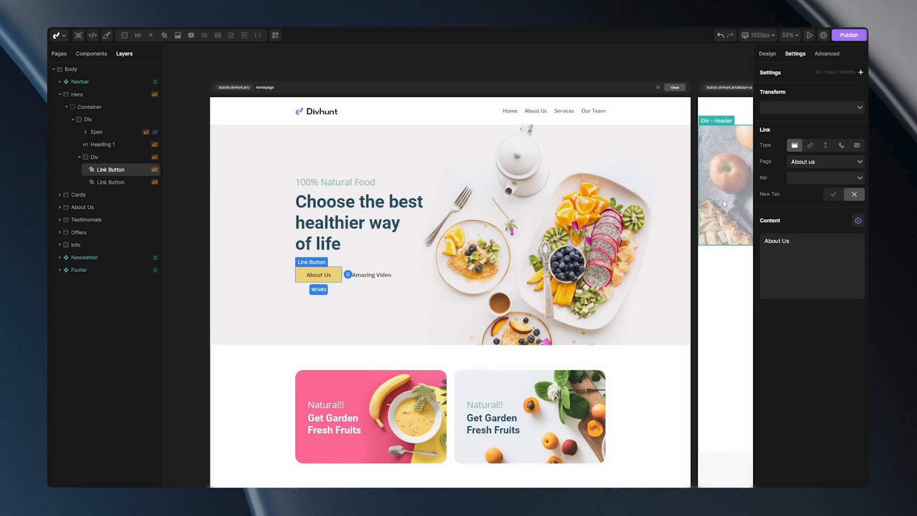
click(370, 275)
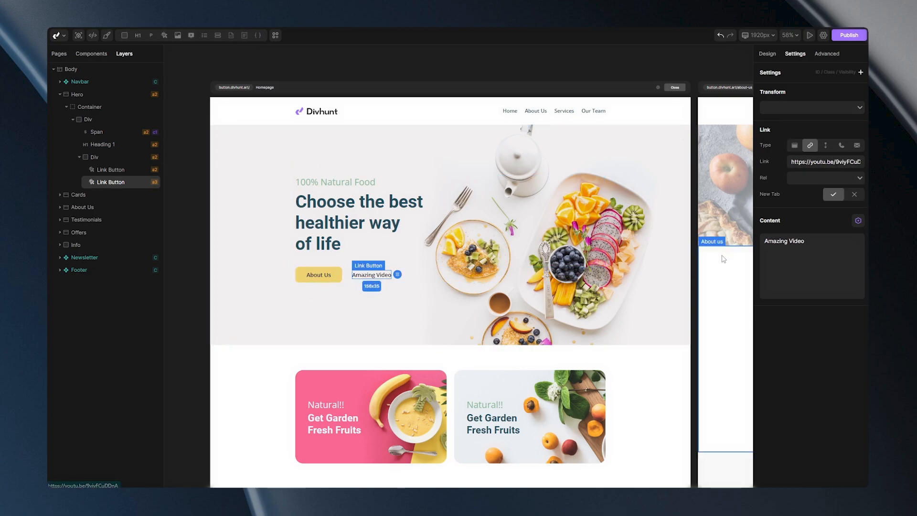
click(811, 247)
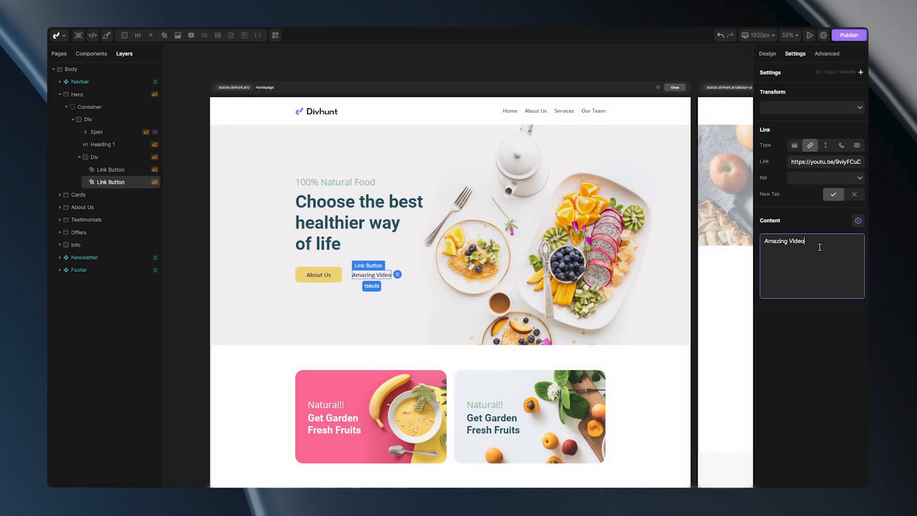
text(Test)
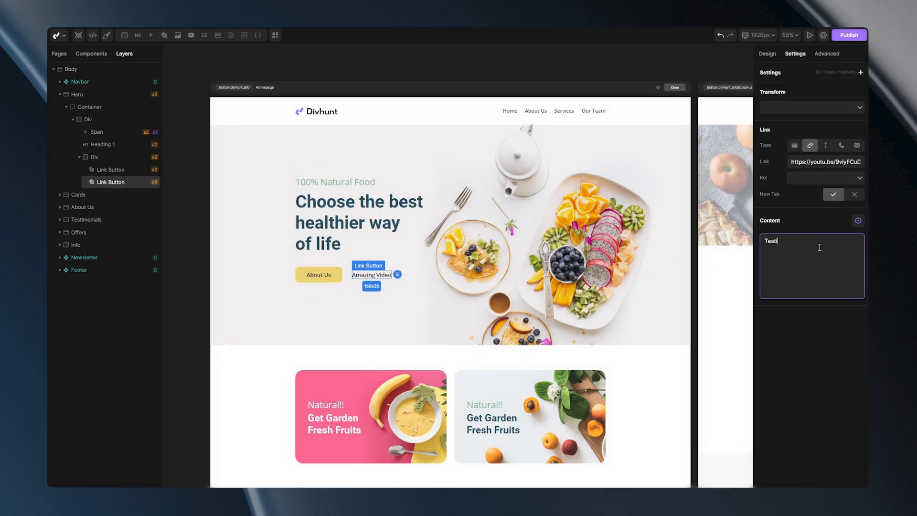
text(Testimonials)
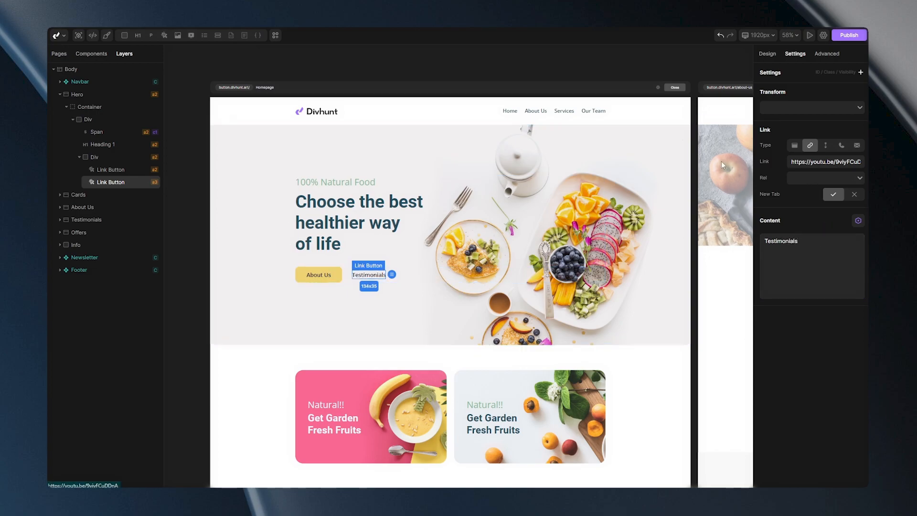
Give the Testimonials section an ID attribute, entering 'testimo' so far.
click(826, 145)
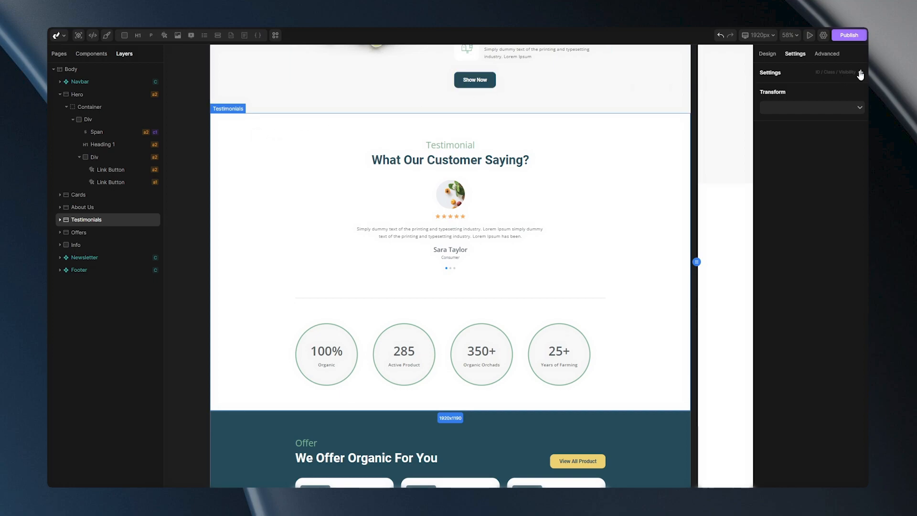
click(860, 73)
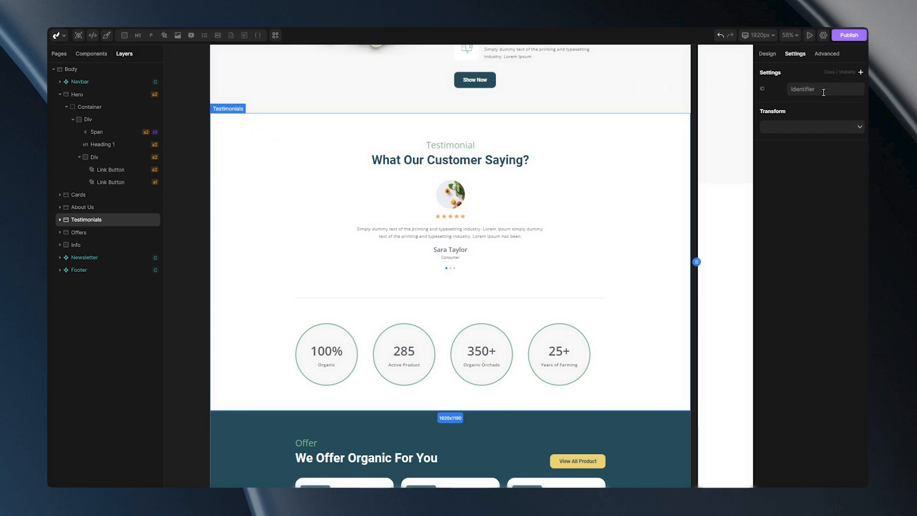
text(testimonials)
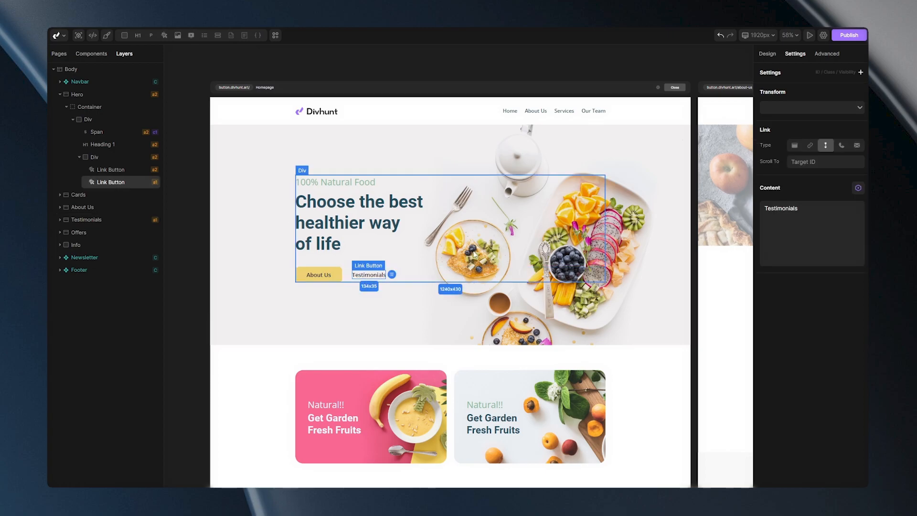
Set the Testimonials button's Scroll To target ID to 'testimonilas'.
click(825, 161)
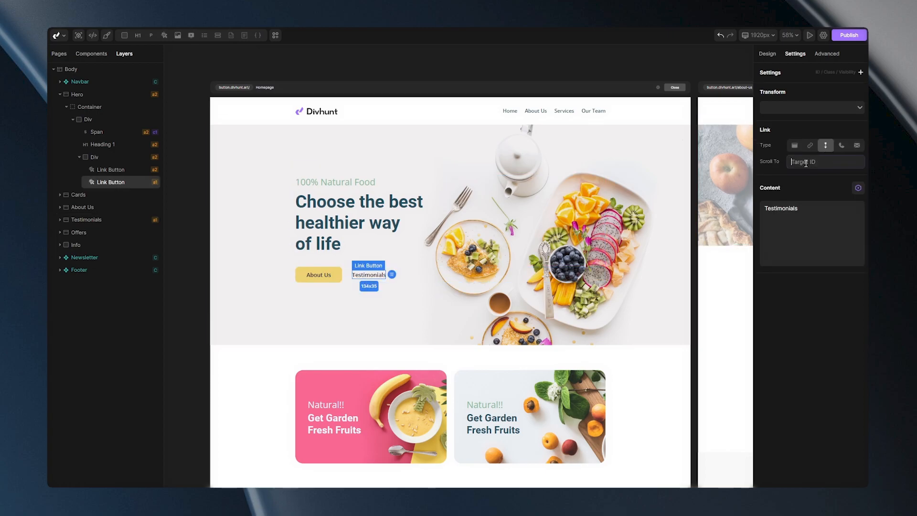
text(testimonilas)
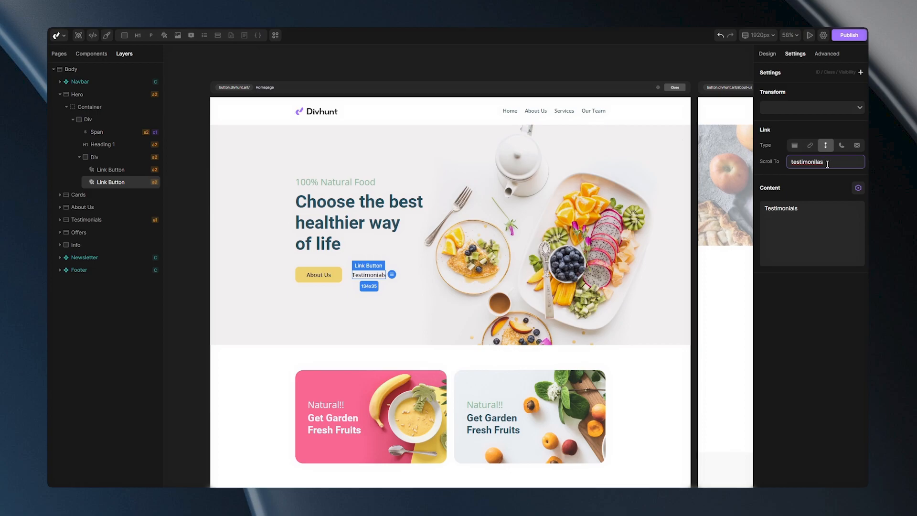
mouse_move(528, 373)
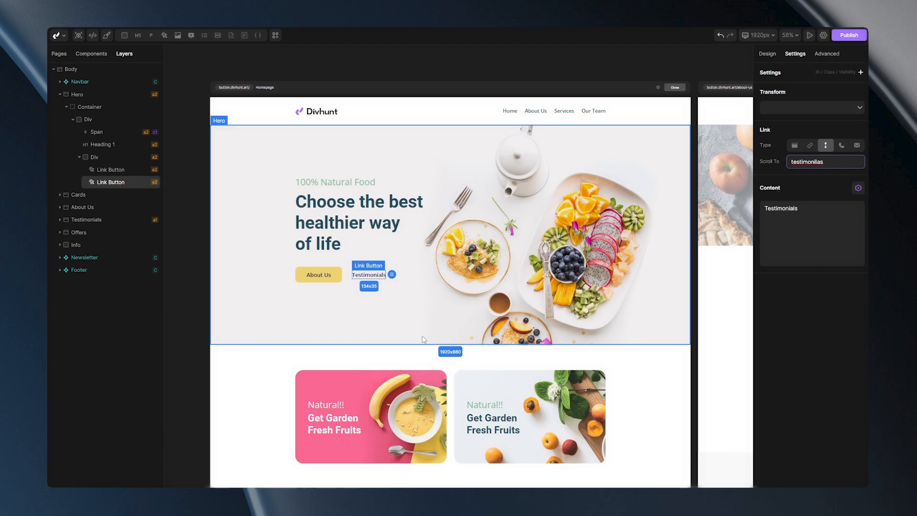
mouse_move(361, 369)
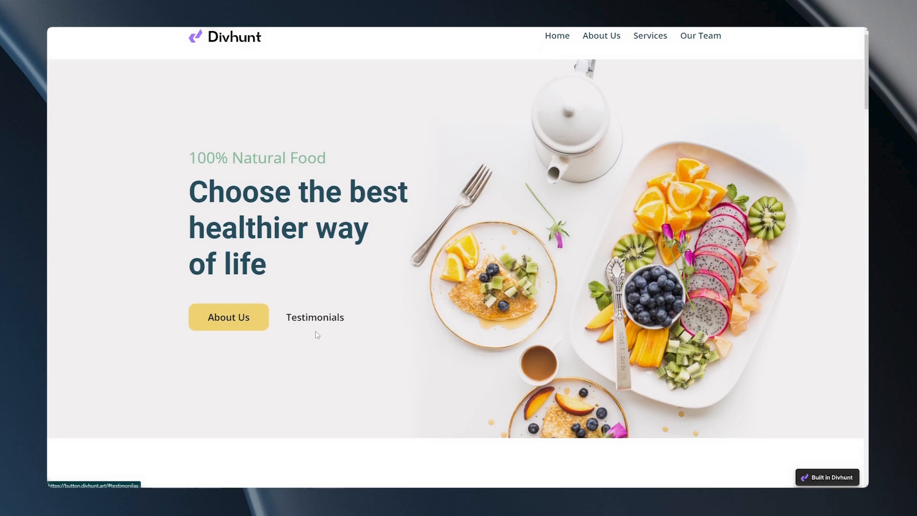
Use the Testimonials button in preview to confirm it scrolls to the testimonials section.
click(315, 317)
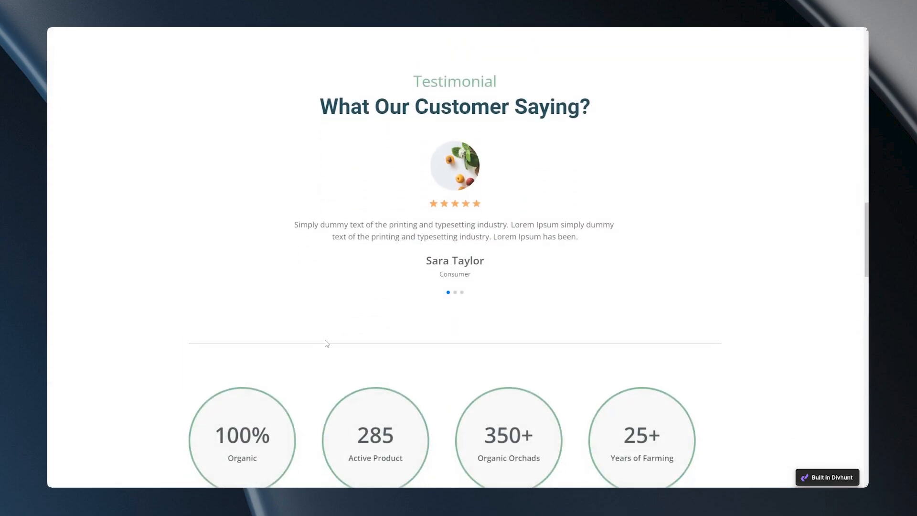
mouse_move(728, 275)
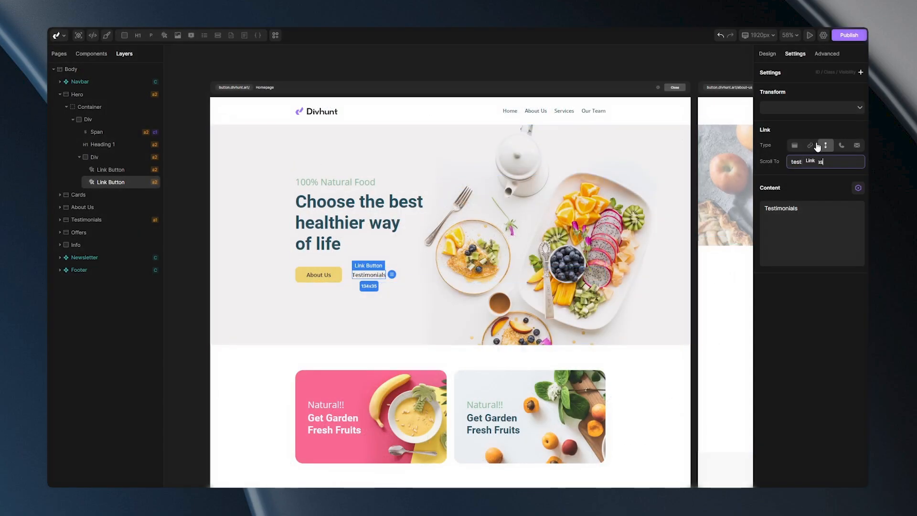
Switch the Testimonials button to an Email link and inspect its Email and Subject fields.
click(842, 145)
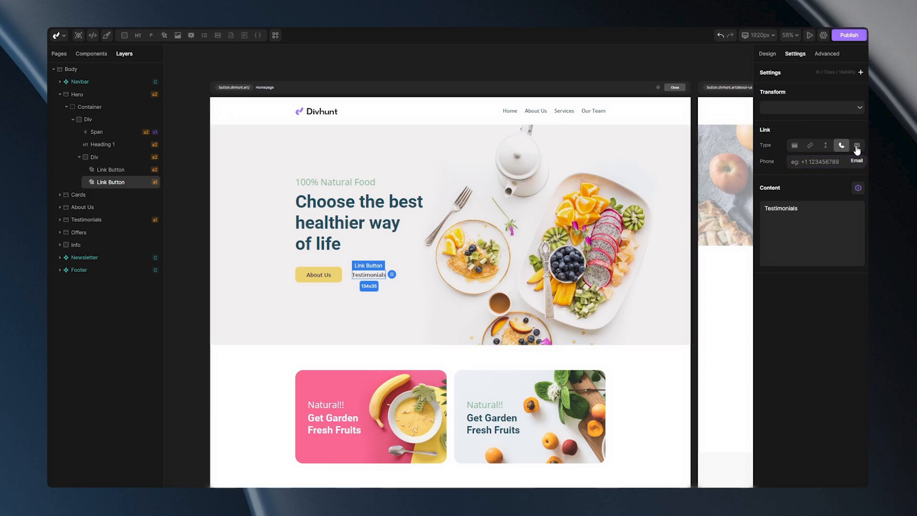
click(857, 146)
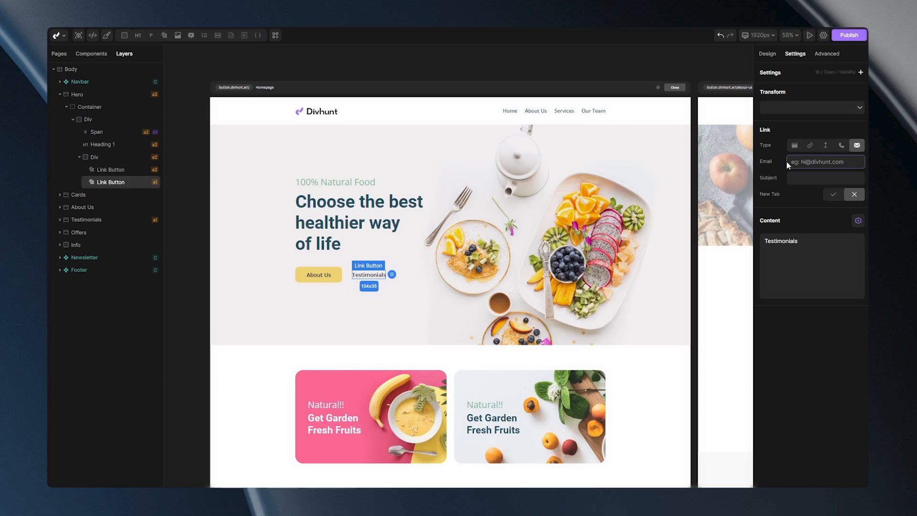
click(826, 178)
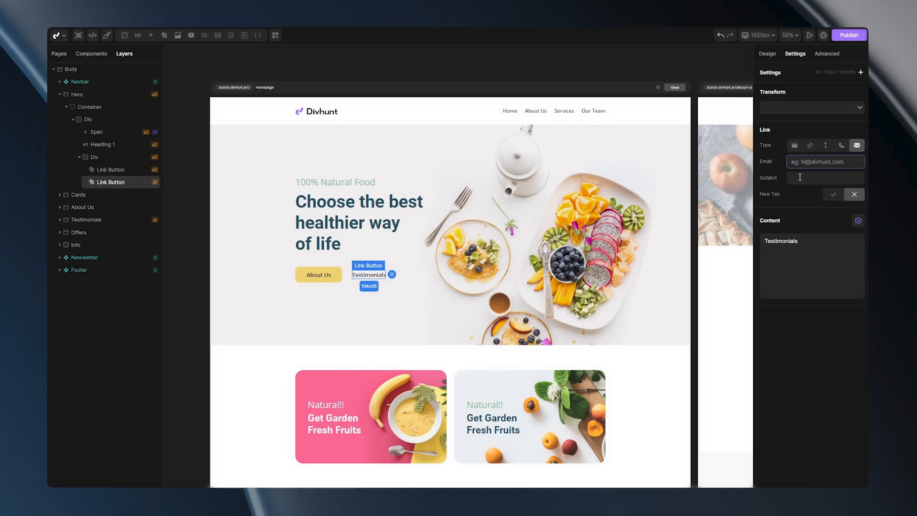
click(825, 178)
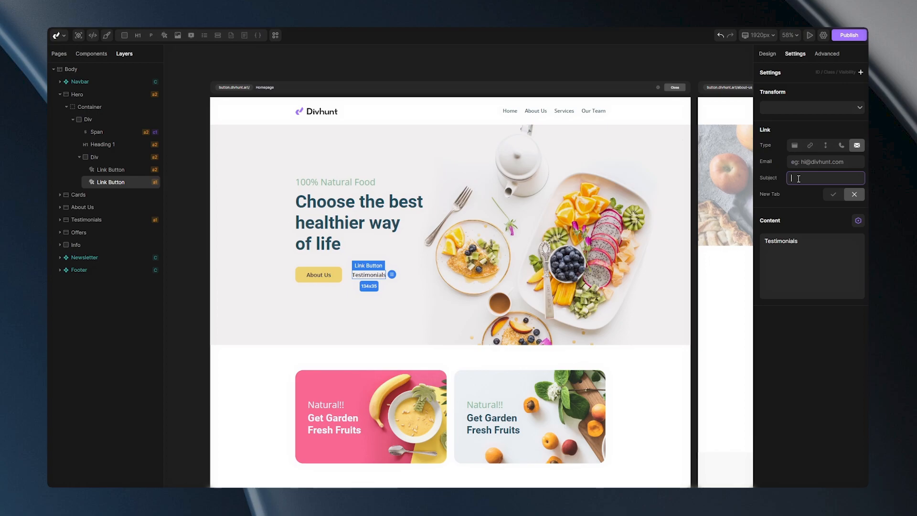
Set the button back to a Page link and list the Rel values None, No Follow, No Opener, No Referrer.
click(795, 145)
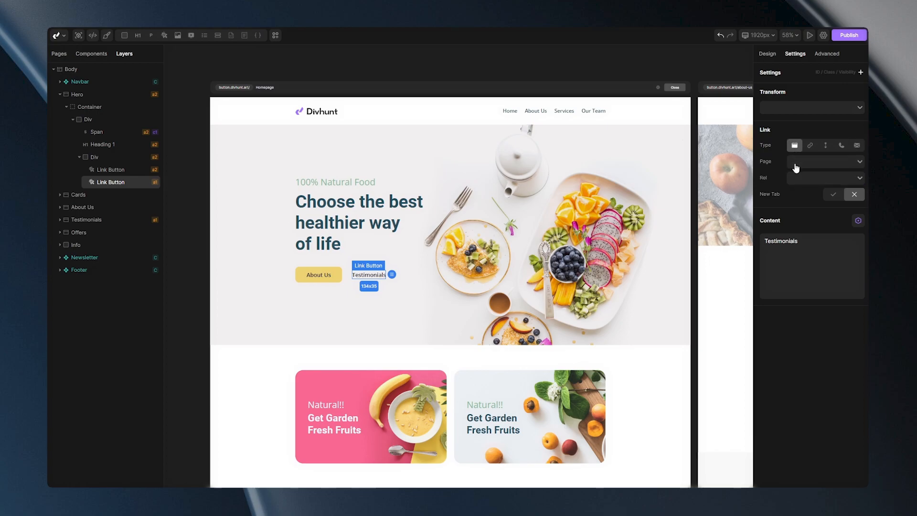
click(821, 178)
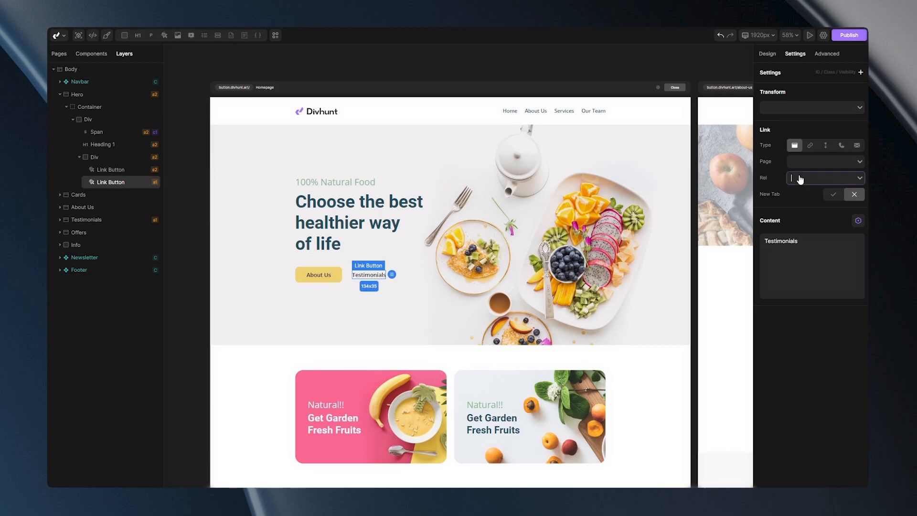
click(825, 177)
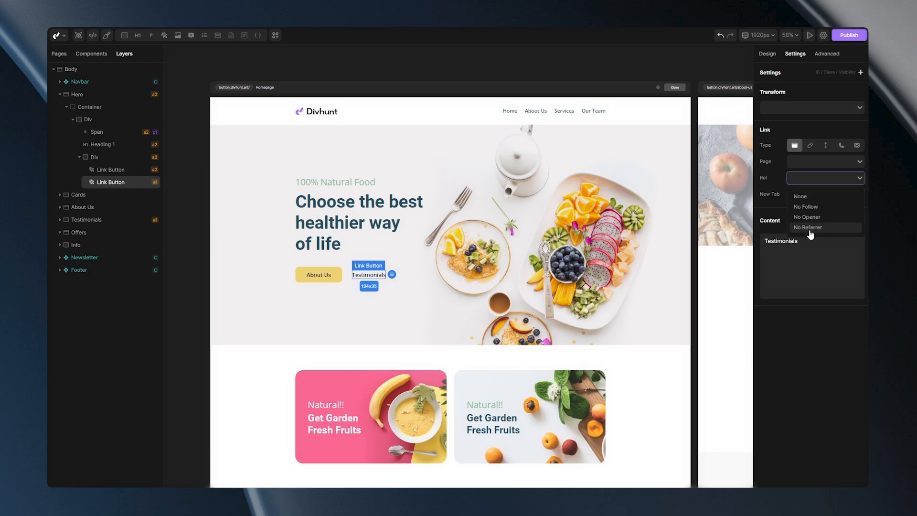
mouse_move(828, 208)
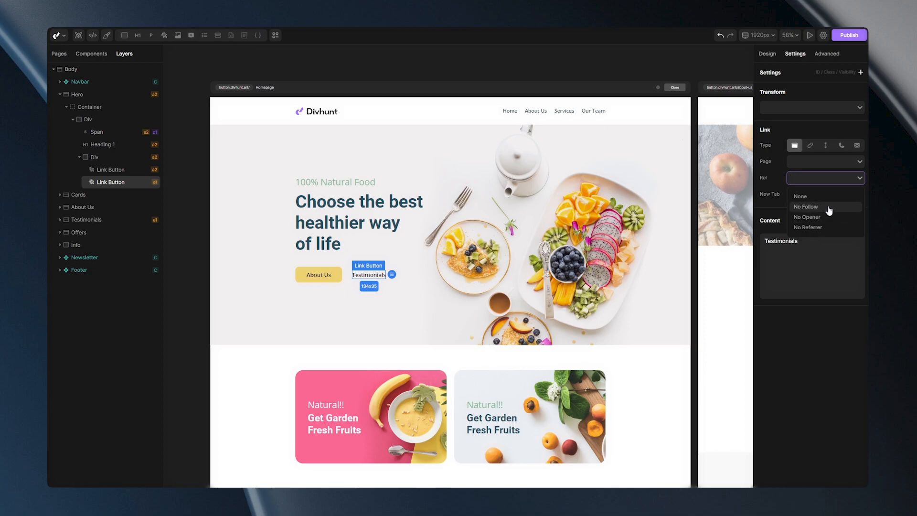
mouse_move(826, 209)
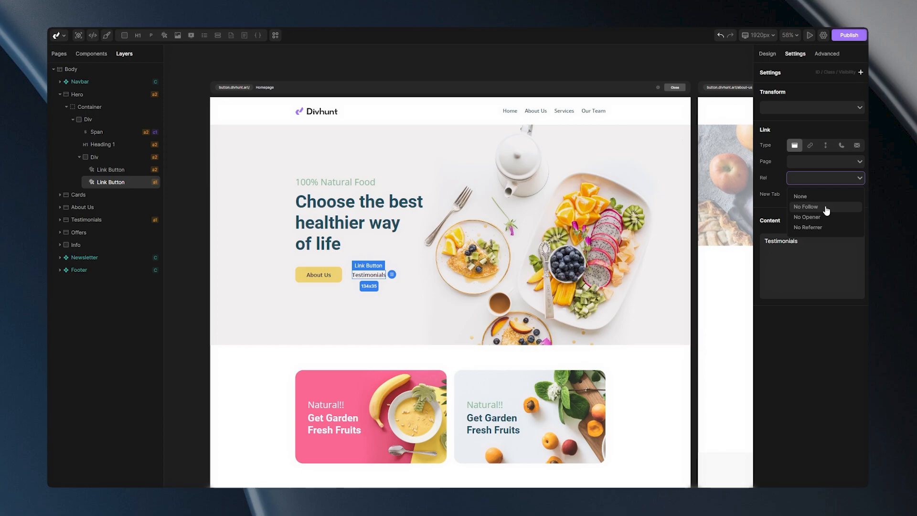
mouse_move(825, 217)
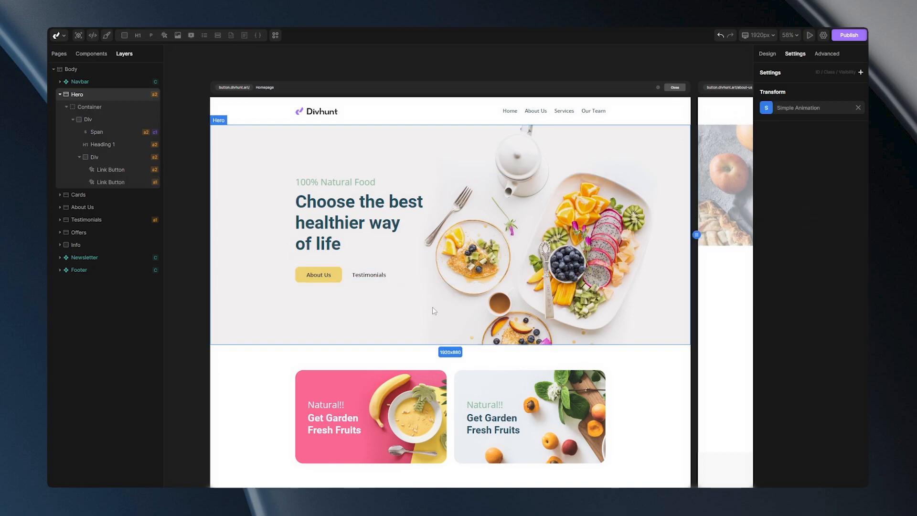
Select the pink garden fruits card and the link button wrapping it.
scroll(down, 3)
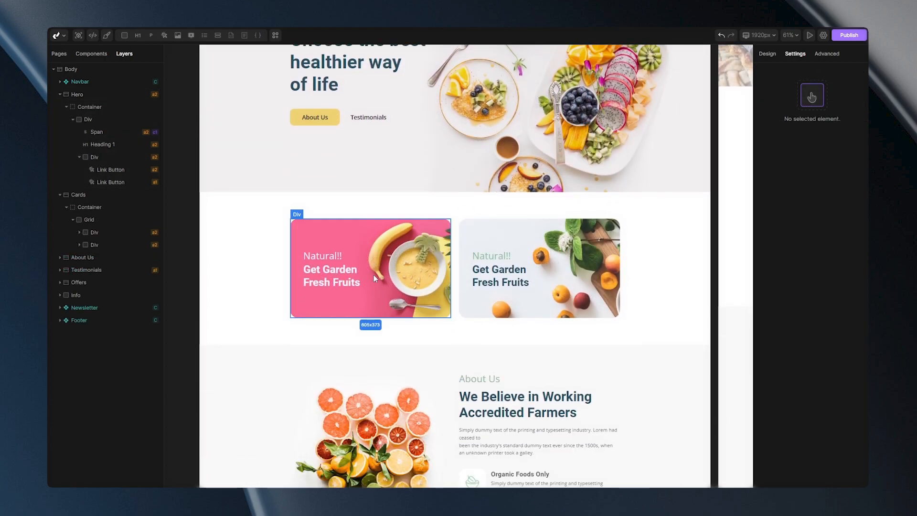
mouse_move(435, 319)
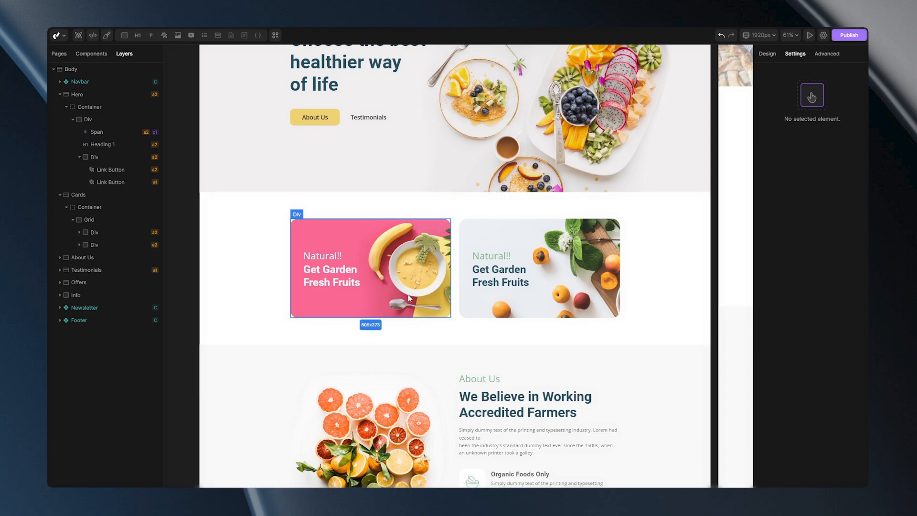
click(89, 220)
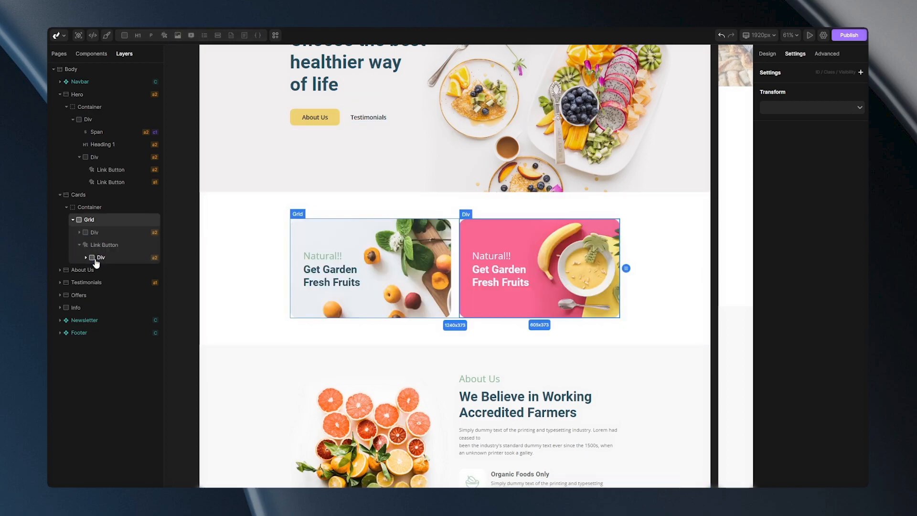
click(103, 245)
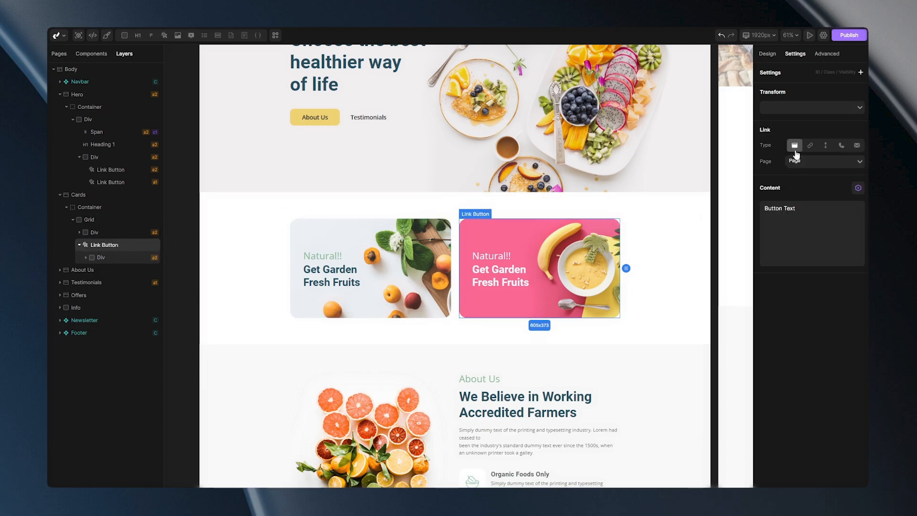
Point the card's link button to the Our Team page via the Page link type.
click(810, 145)
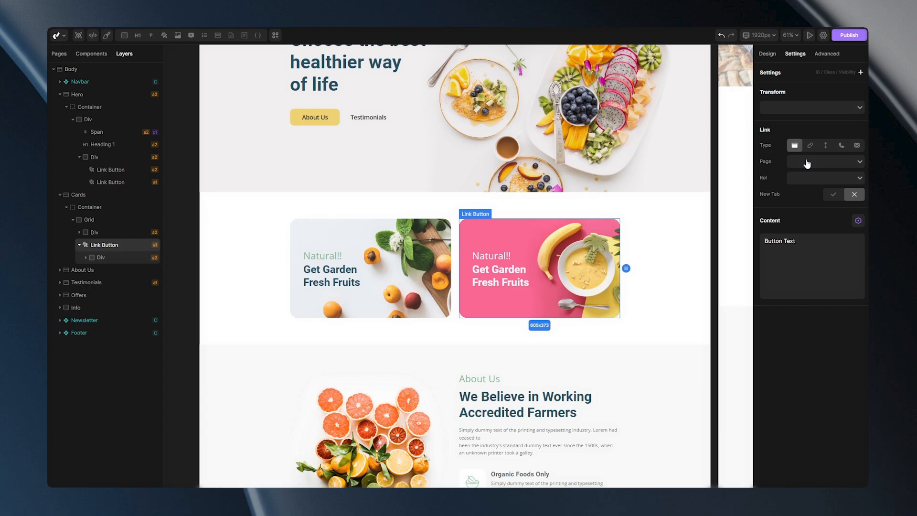
click(825, 161)
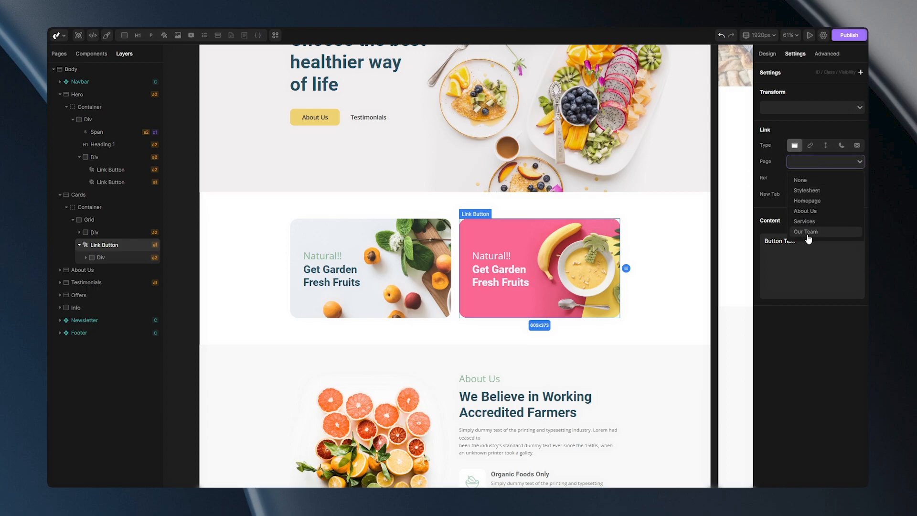
click(805, 231)
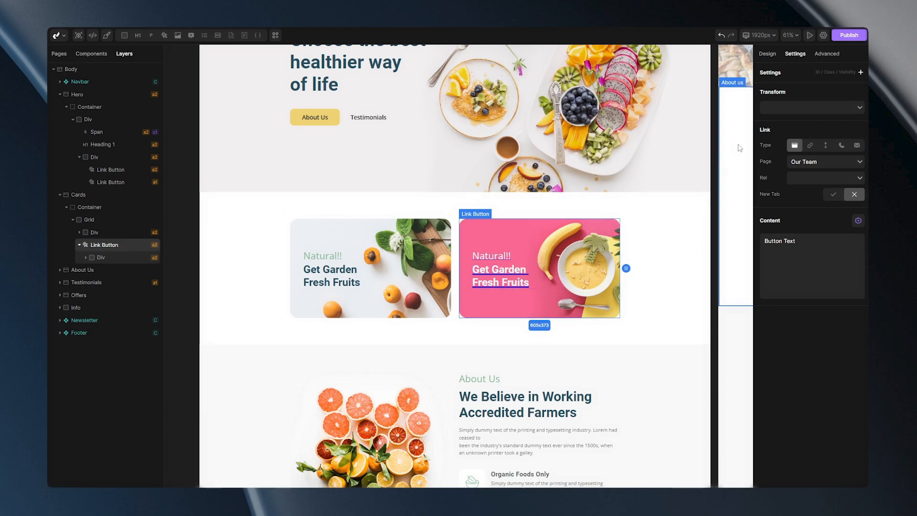
Set the global a-tag style's text Decoration to none, removing link underlines site-wide.
click(767, 53)
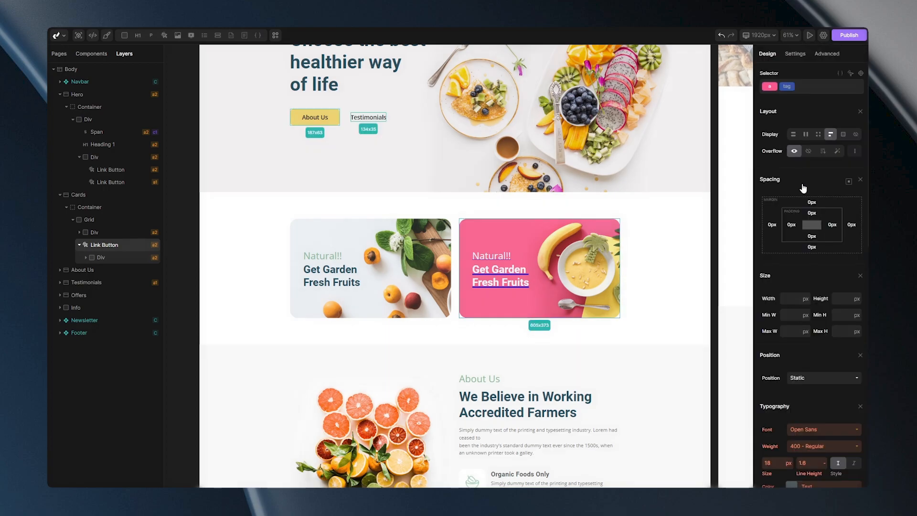
scroll(down, 3)
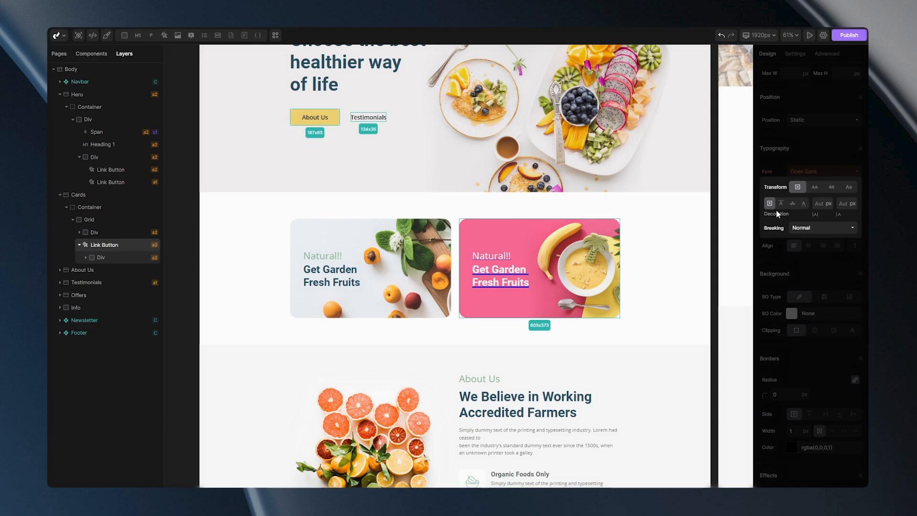
click(768, 203)
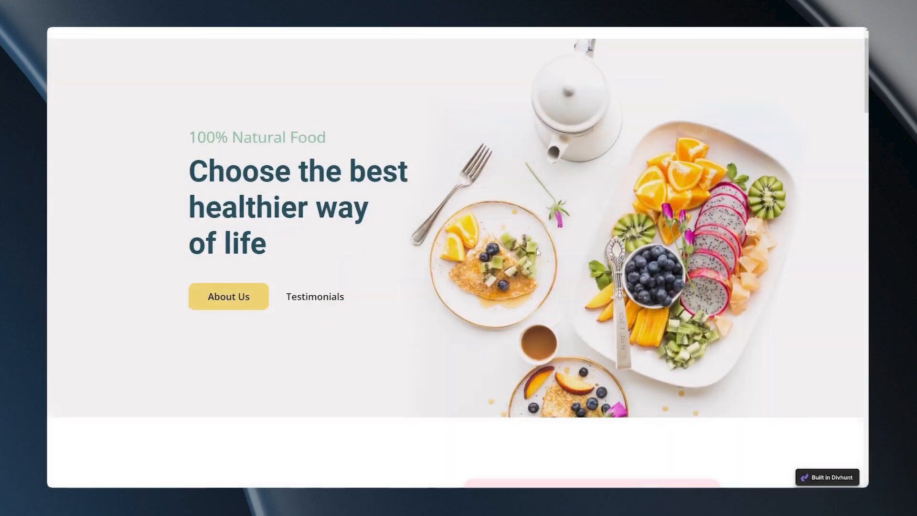
Scroll through the live homepage preview past the hero buttons.
scroll(down, 3)
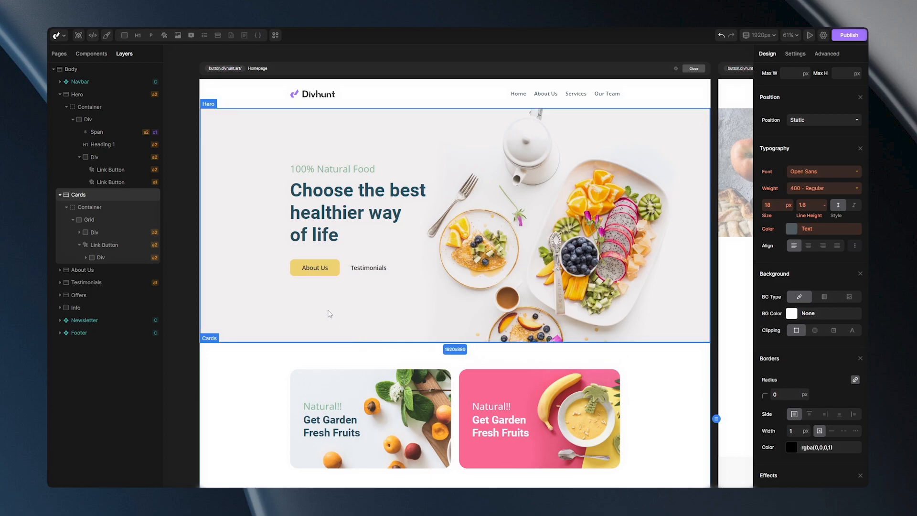
Select the Cards section and scroll to verify the pink card text has no underline.
click(368, 267)
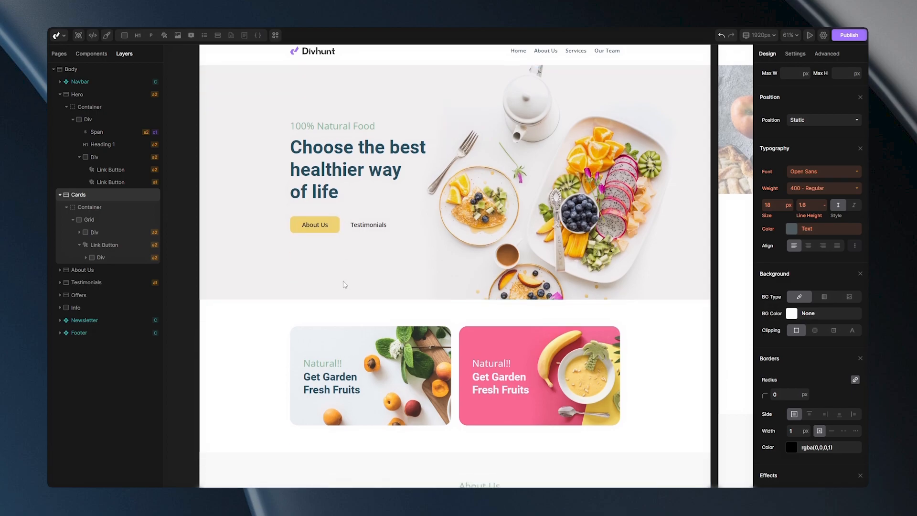
scroll(down, 3)
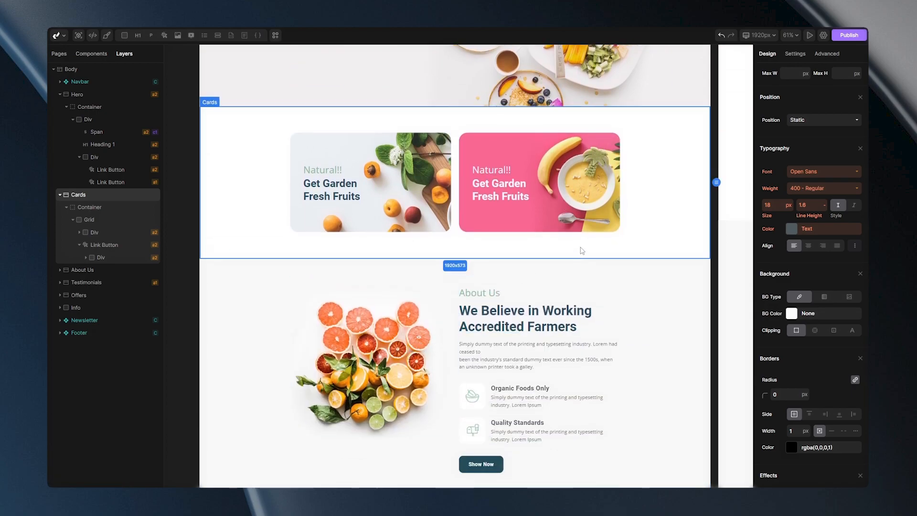
mouse_move(501, 260)
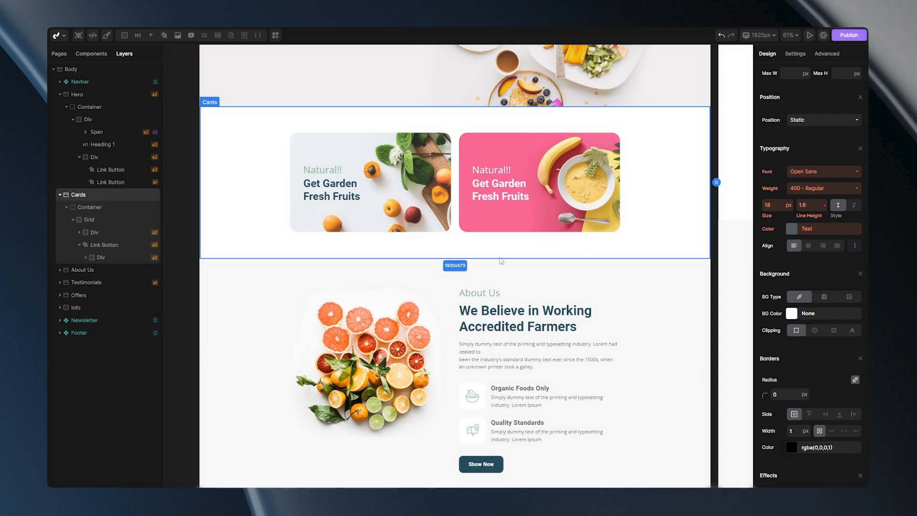